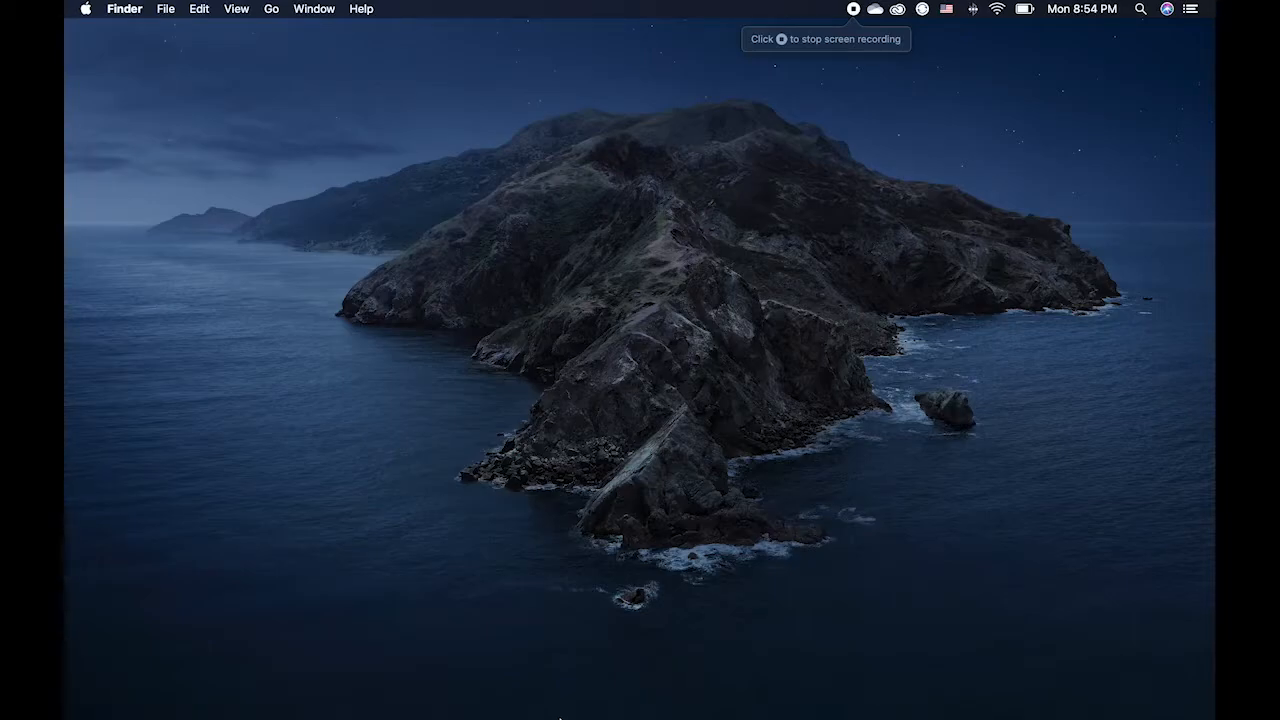
mouse_move(520, 688)
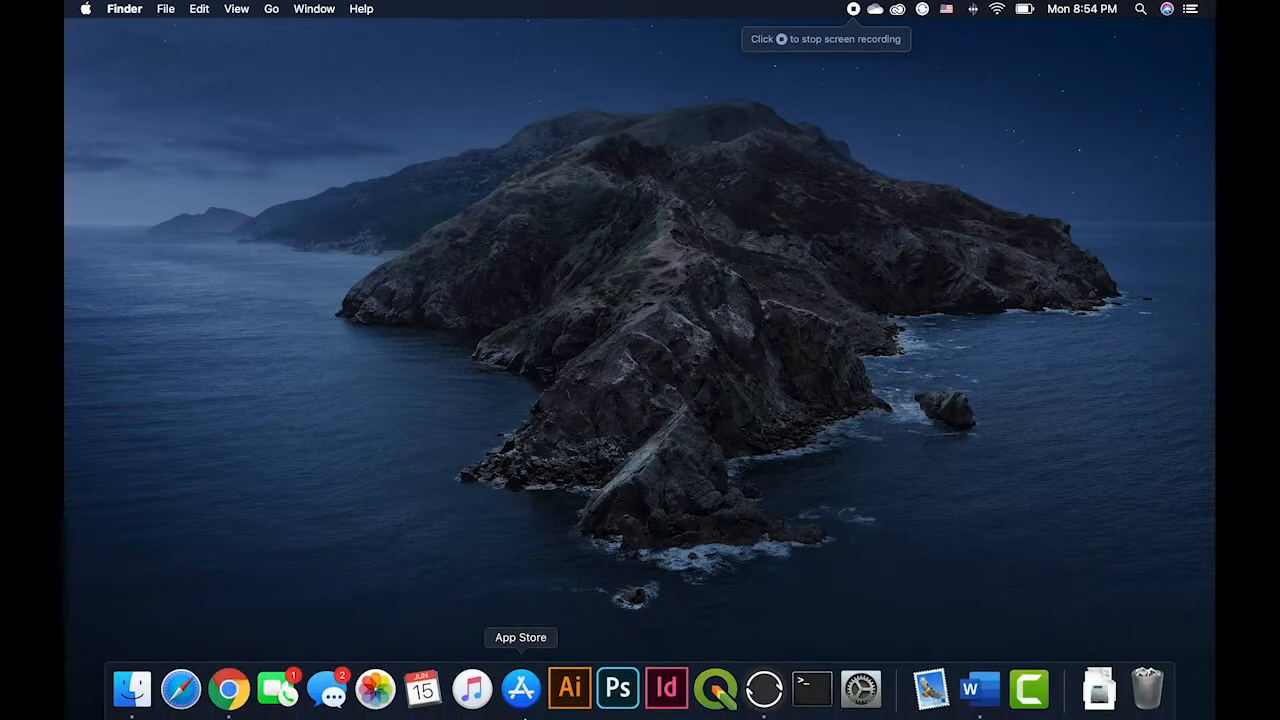
- Launch a new Chrome window from the Dock icon's context menu
right_click(228, 688)
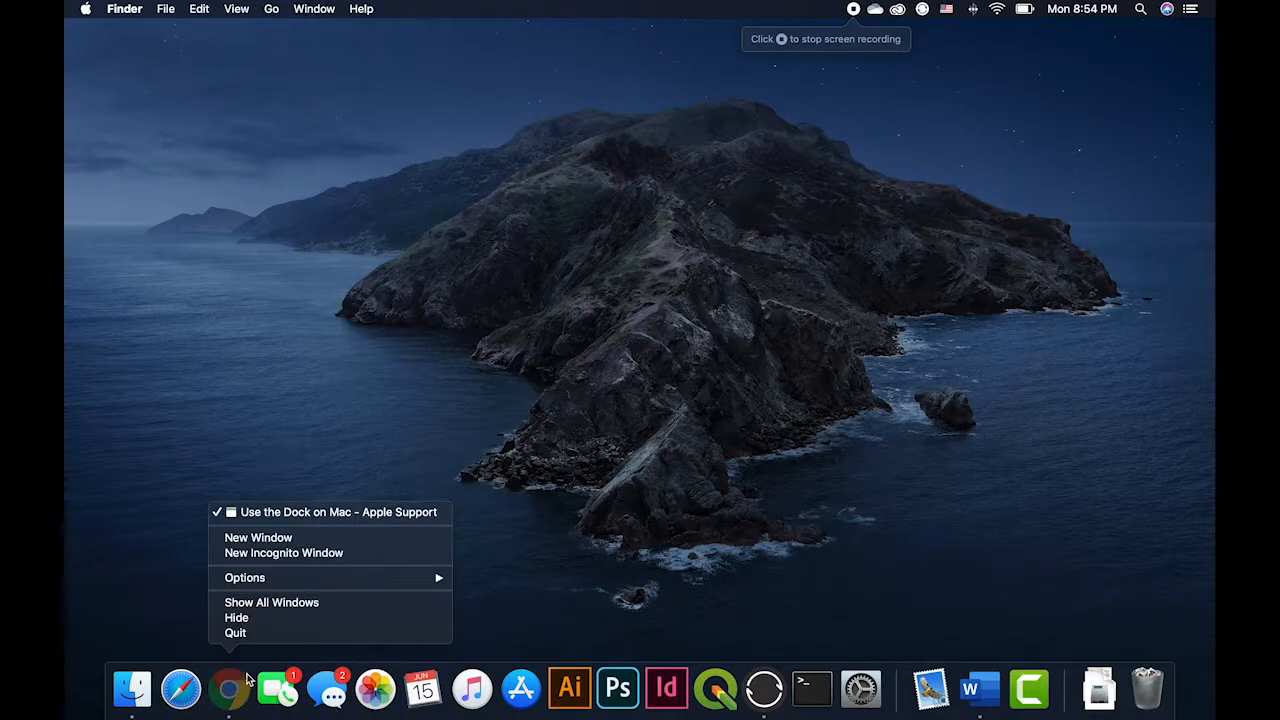
click(258, 536)
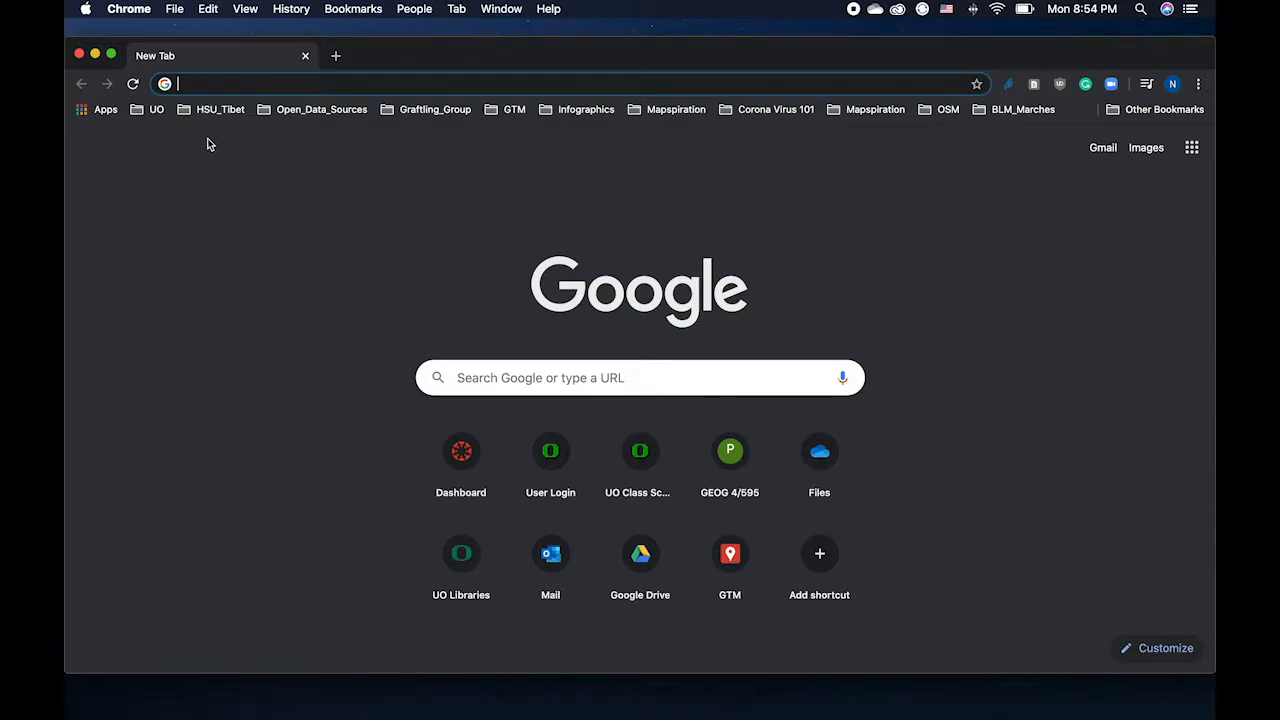
mouse_move(240, 80)
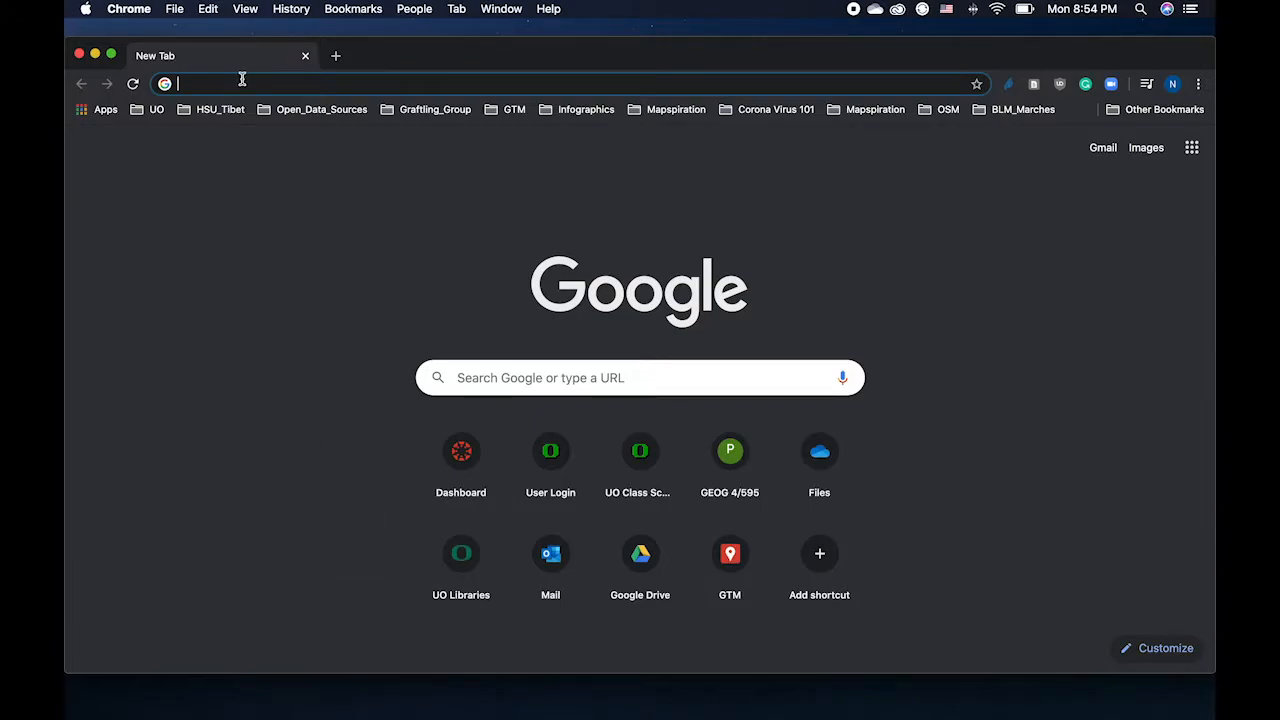
- Go to ssil.uoregon.edu and read through the homepage's lab hours and closure dates
text(https://ssil.uoregon.edu/)
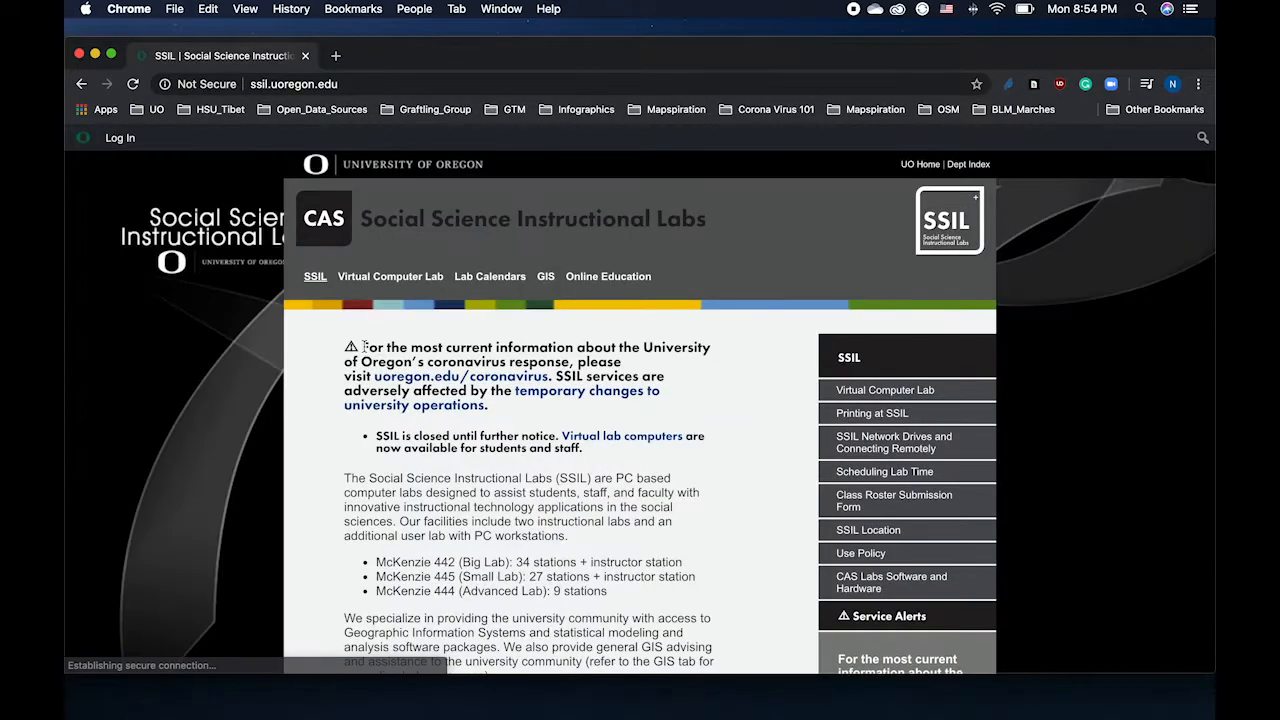
scroll(down, 3)
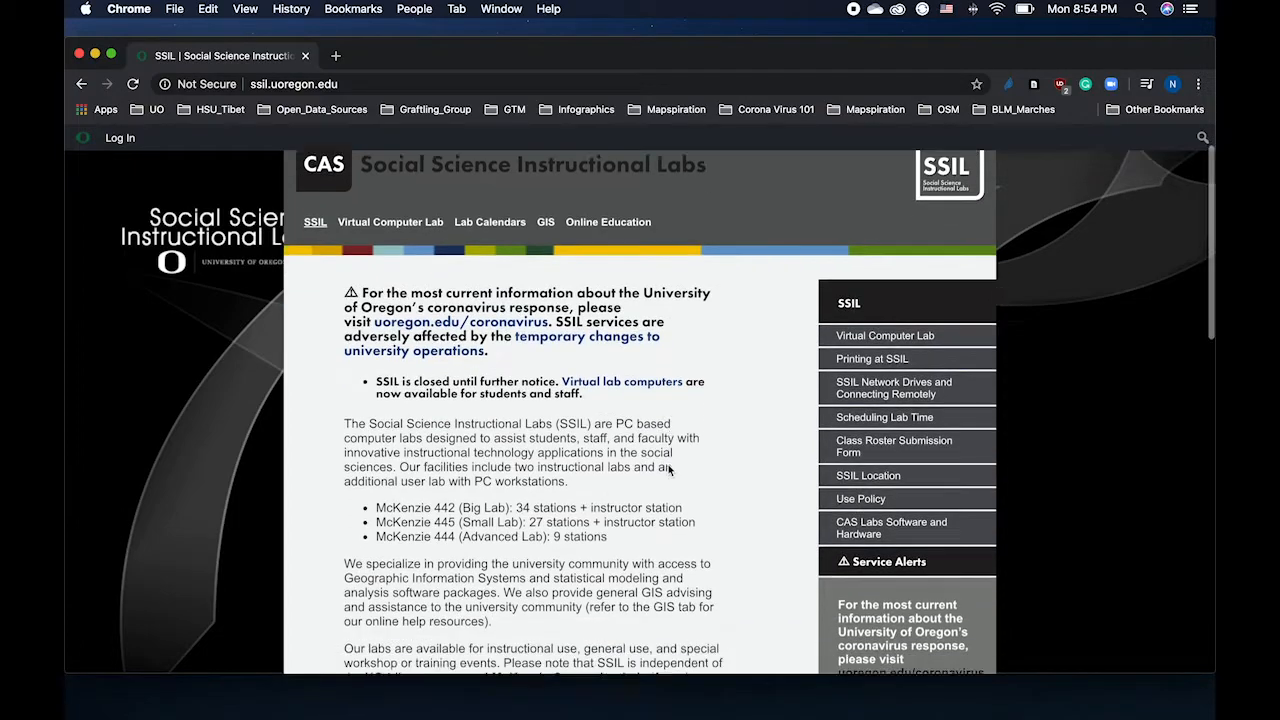
scroll(down, 3)
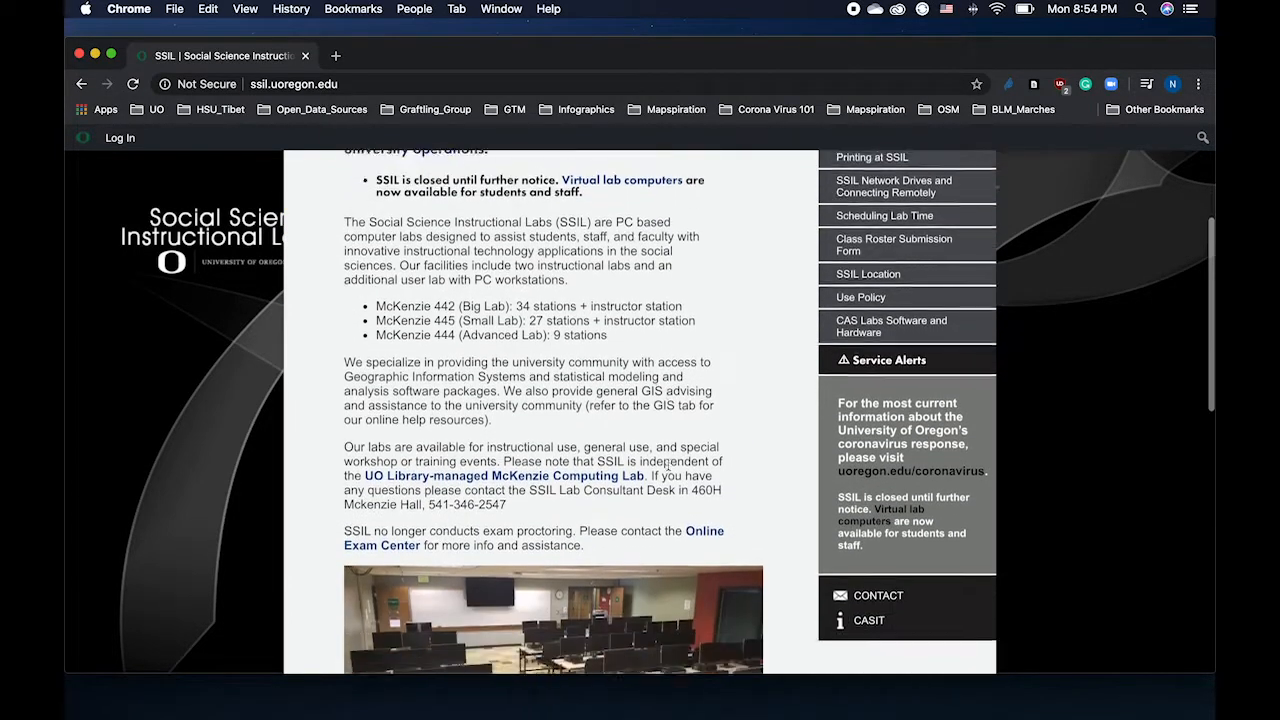
scroll(down, 3)
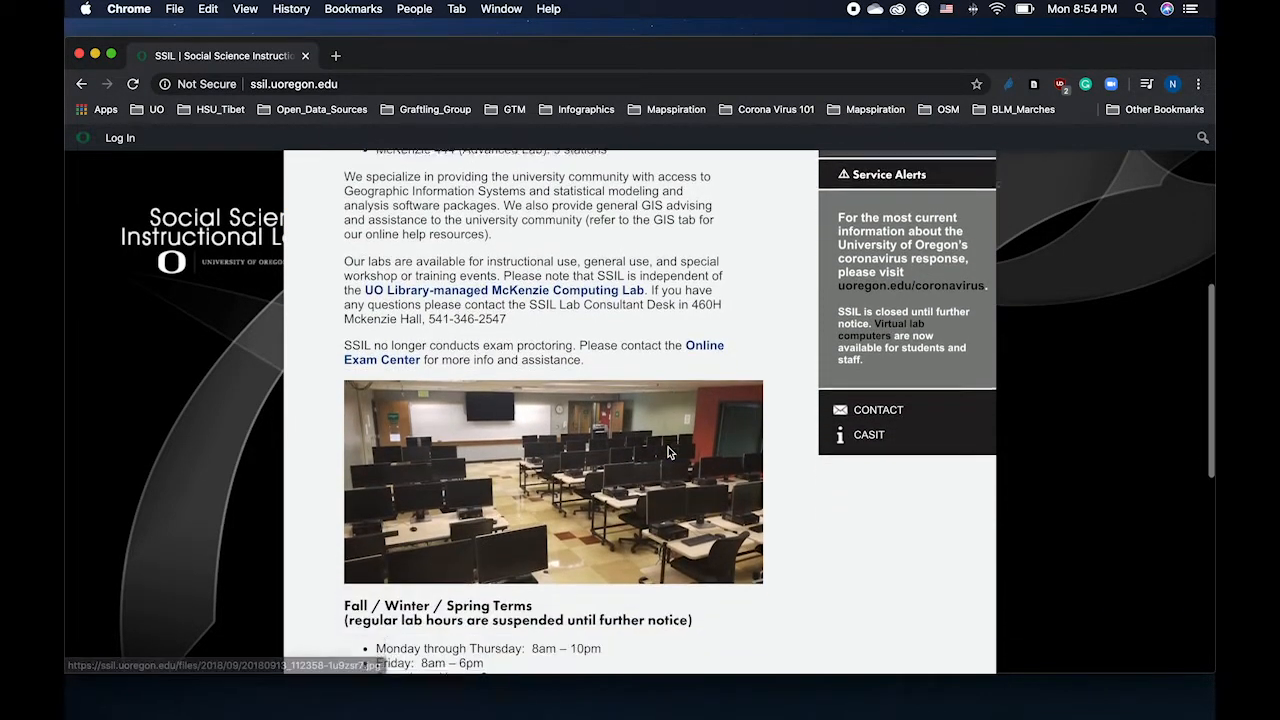
scroll(down, 3)
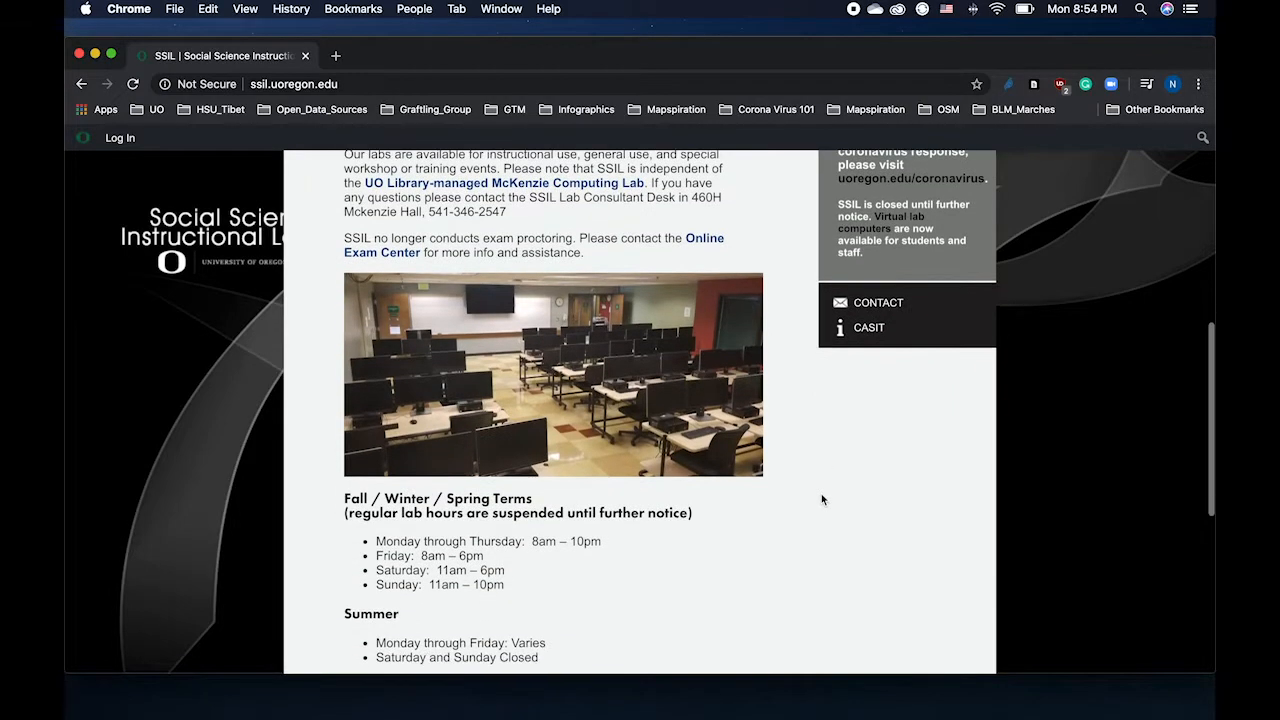
scroll(down, 3)
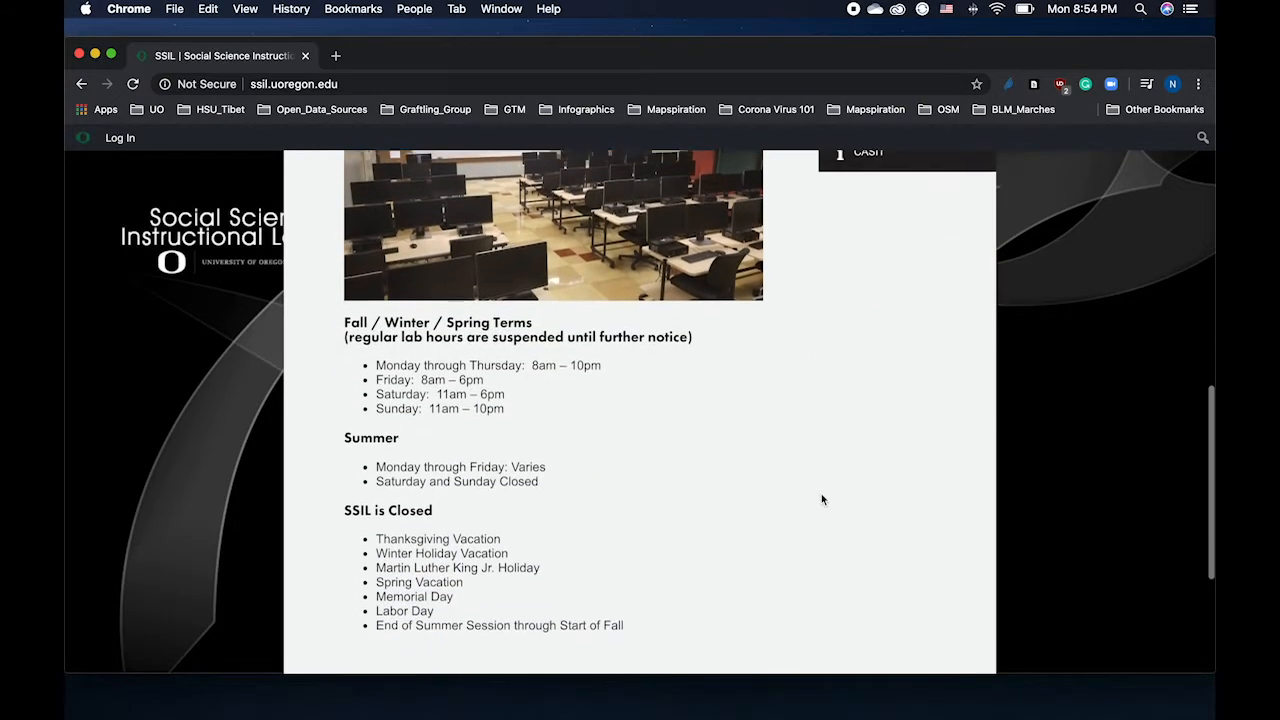
scroll(down, 3)
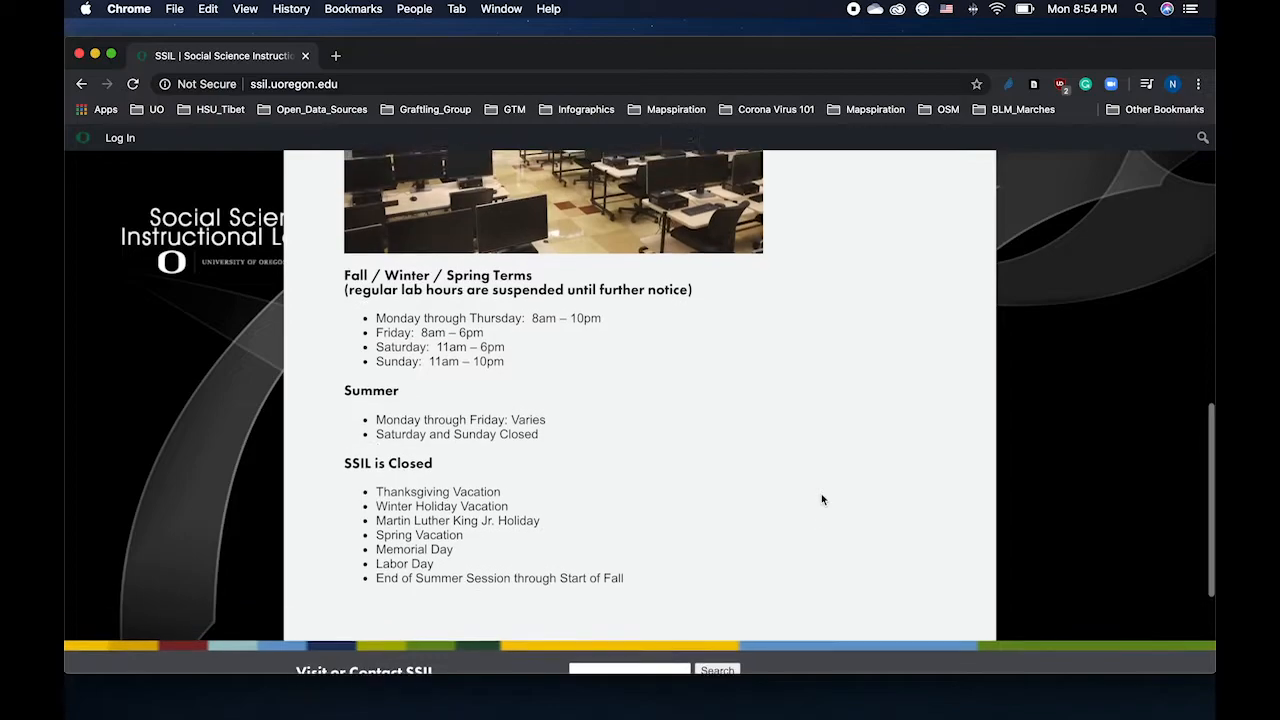
scroll(up, 3)
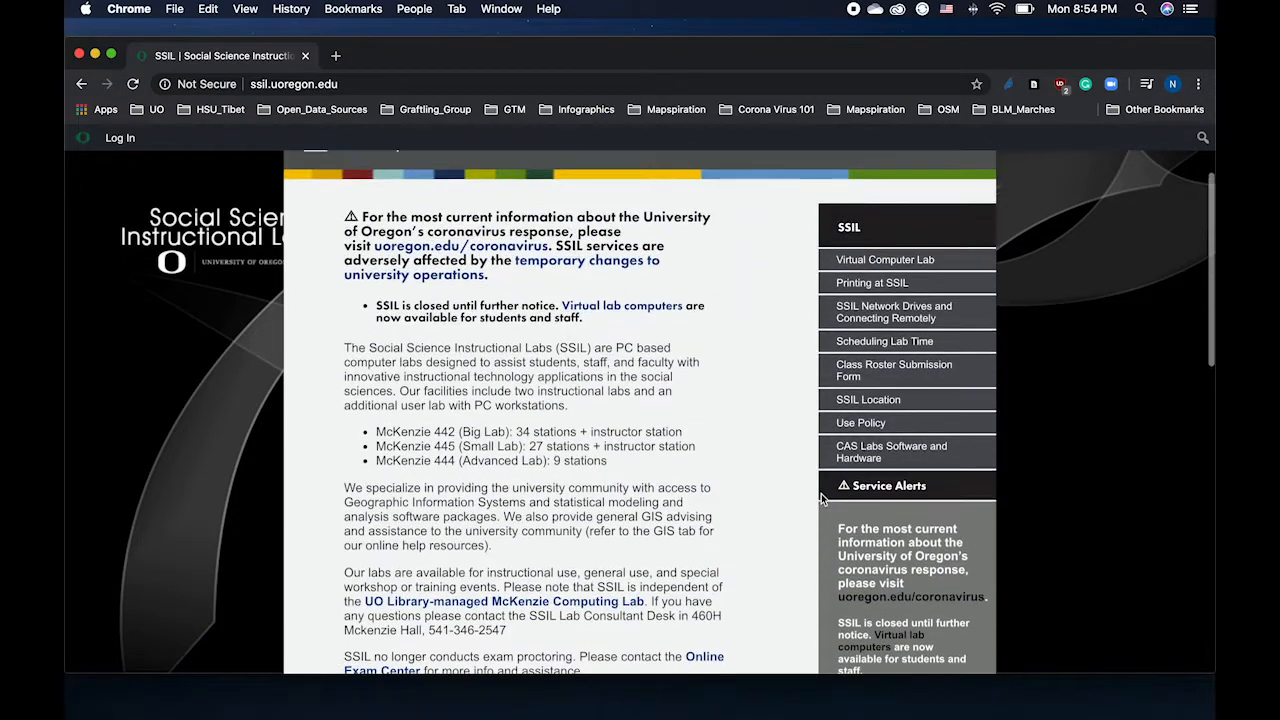
scroll(up, 3)
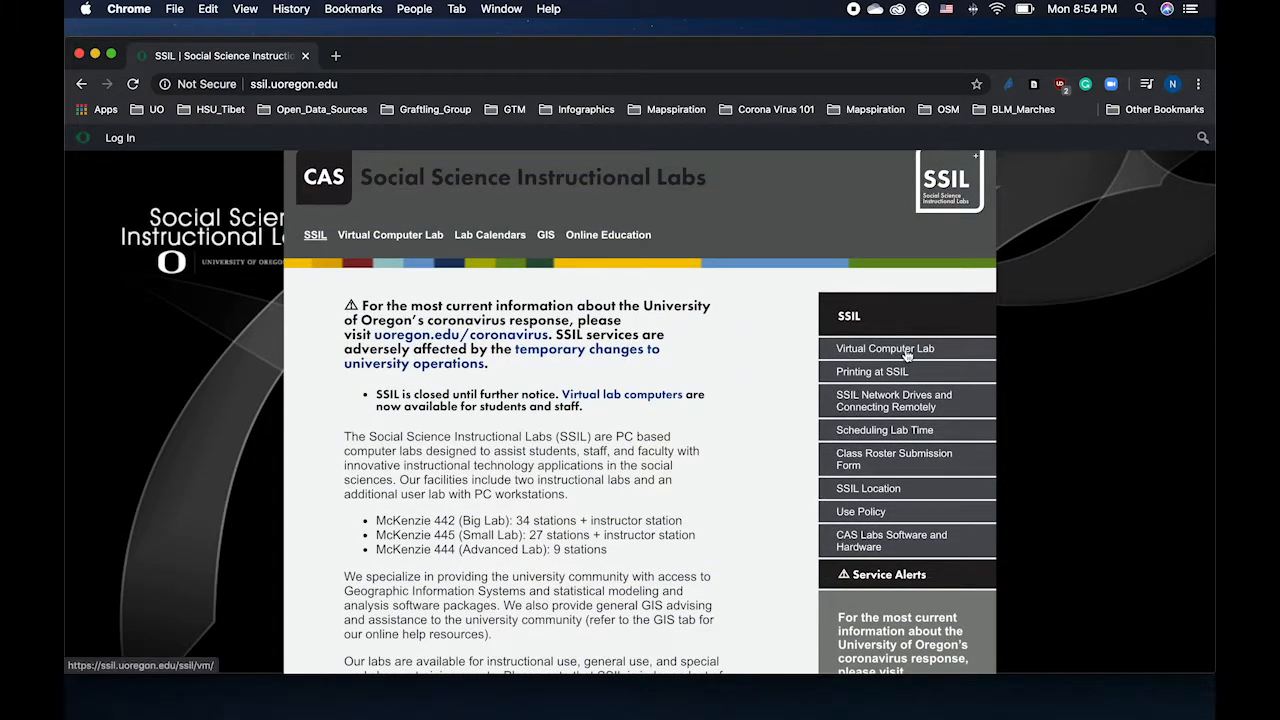
- Go to the Virtual Computer Lab page and reach the 'How do I access VM from a web browser?' section
click(884, 348)
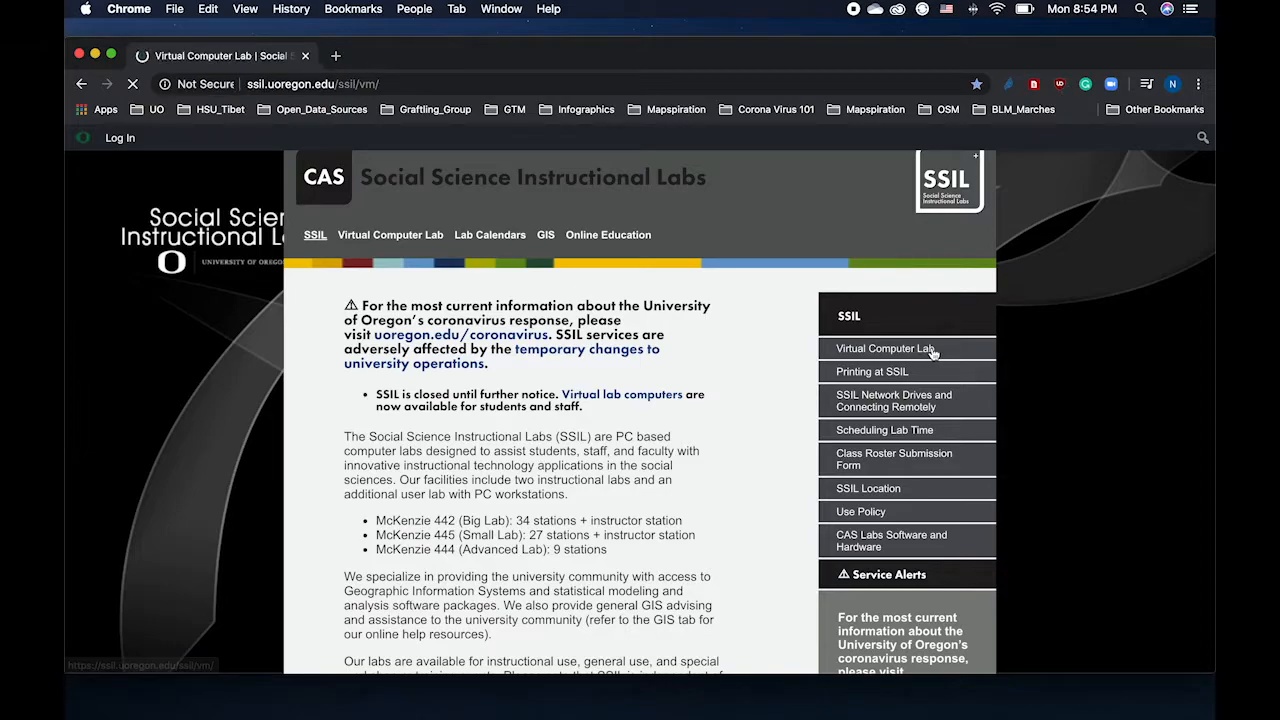
click(884, 348)
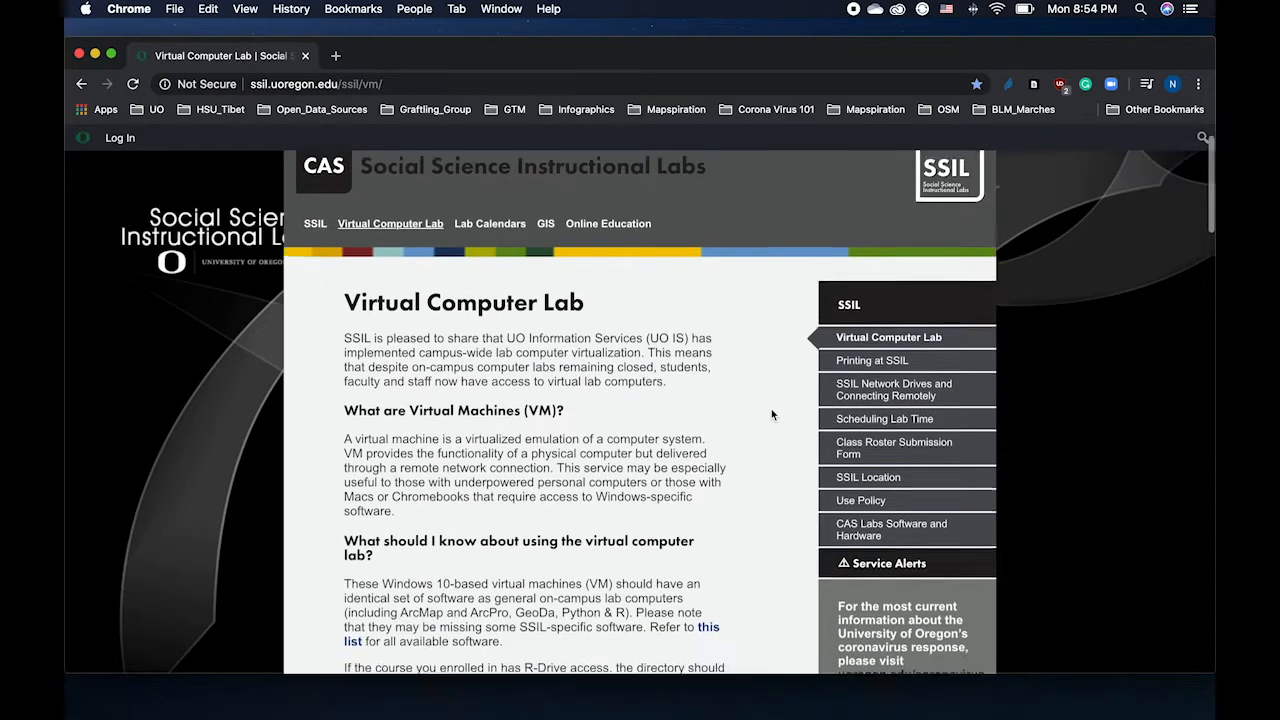
scroll(down, 3)
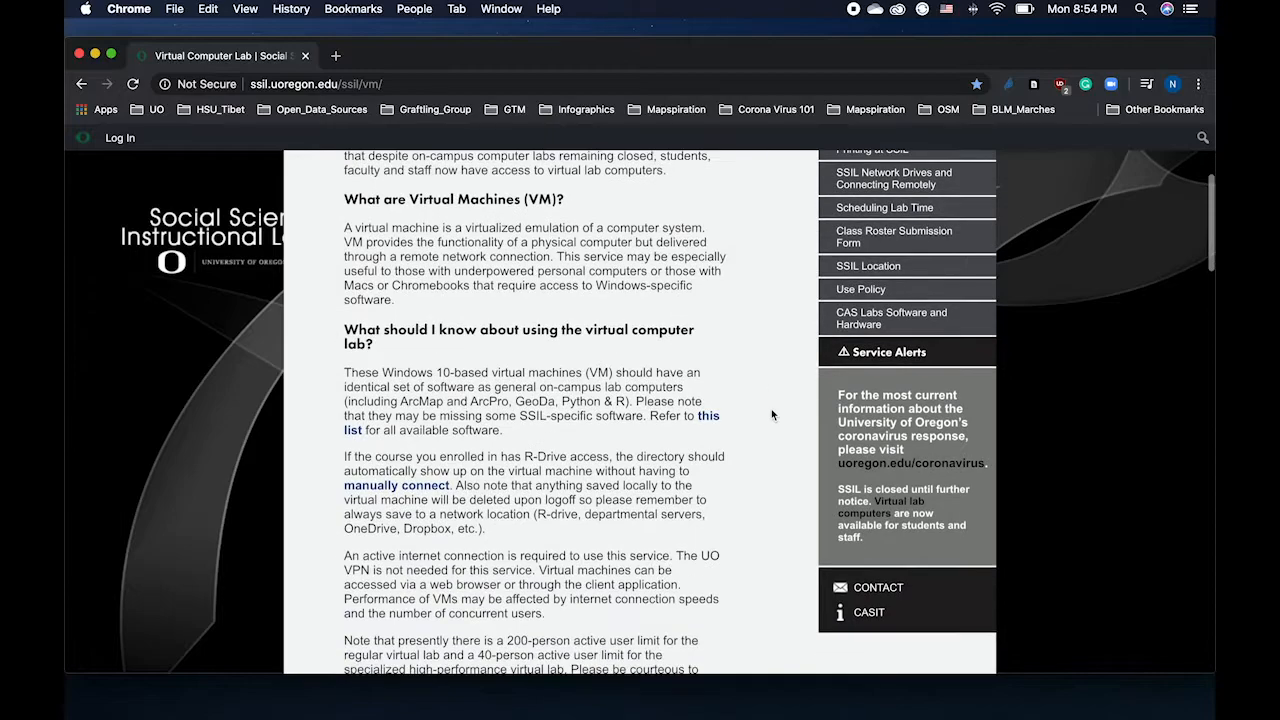
scroll(down, 3)
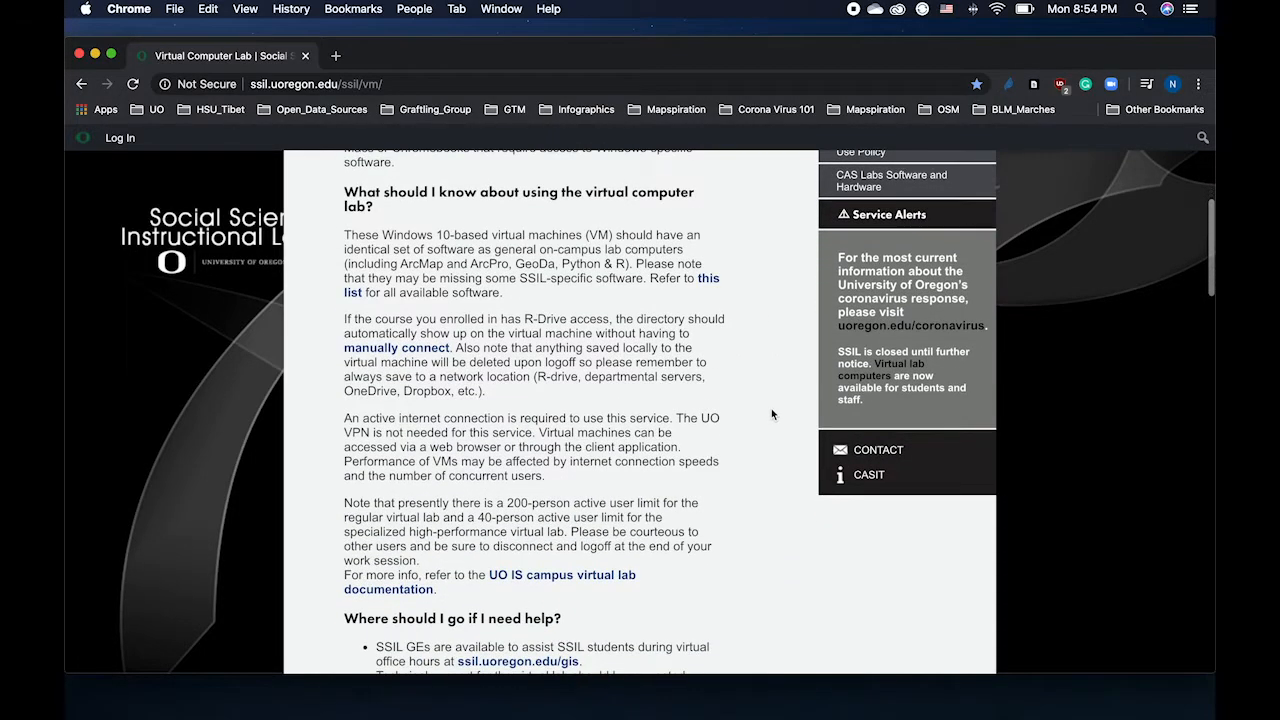
scroll(down, 3)
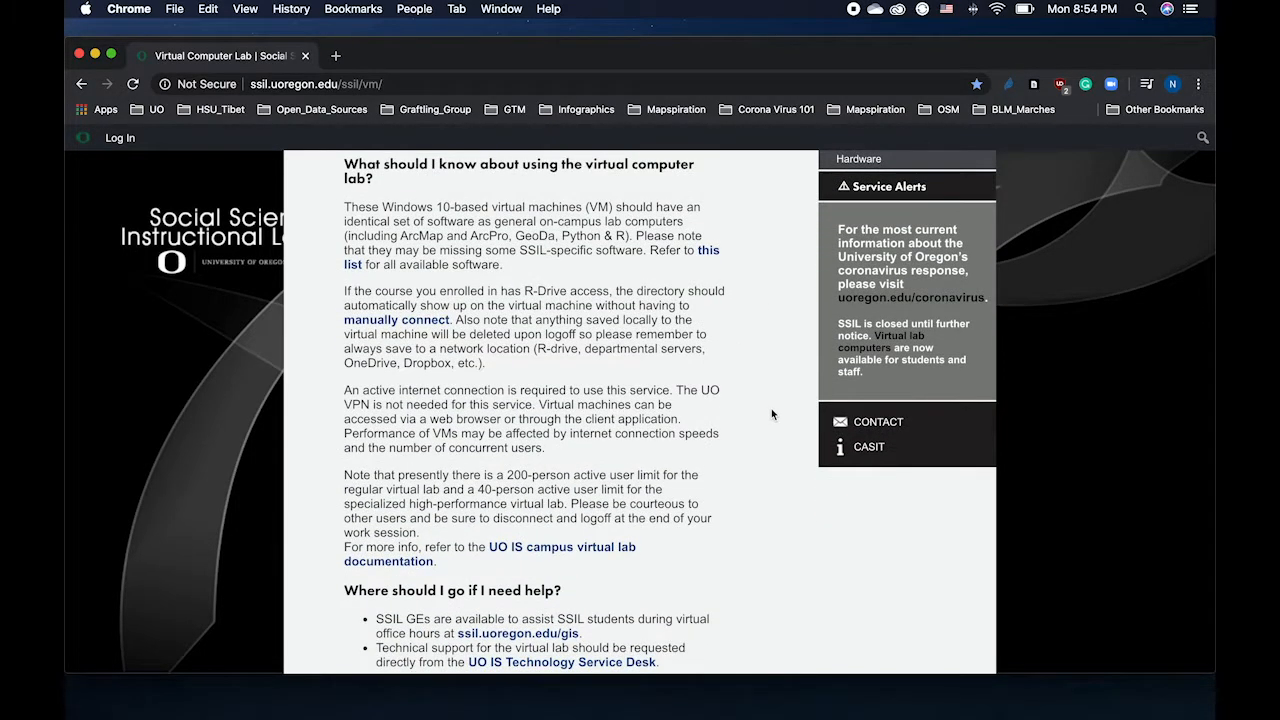
scroll(down, 3)
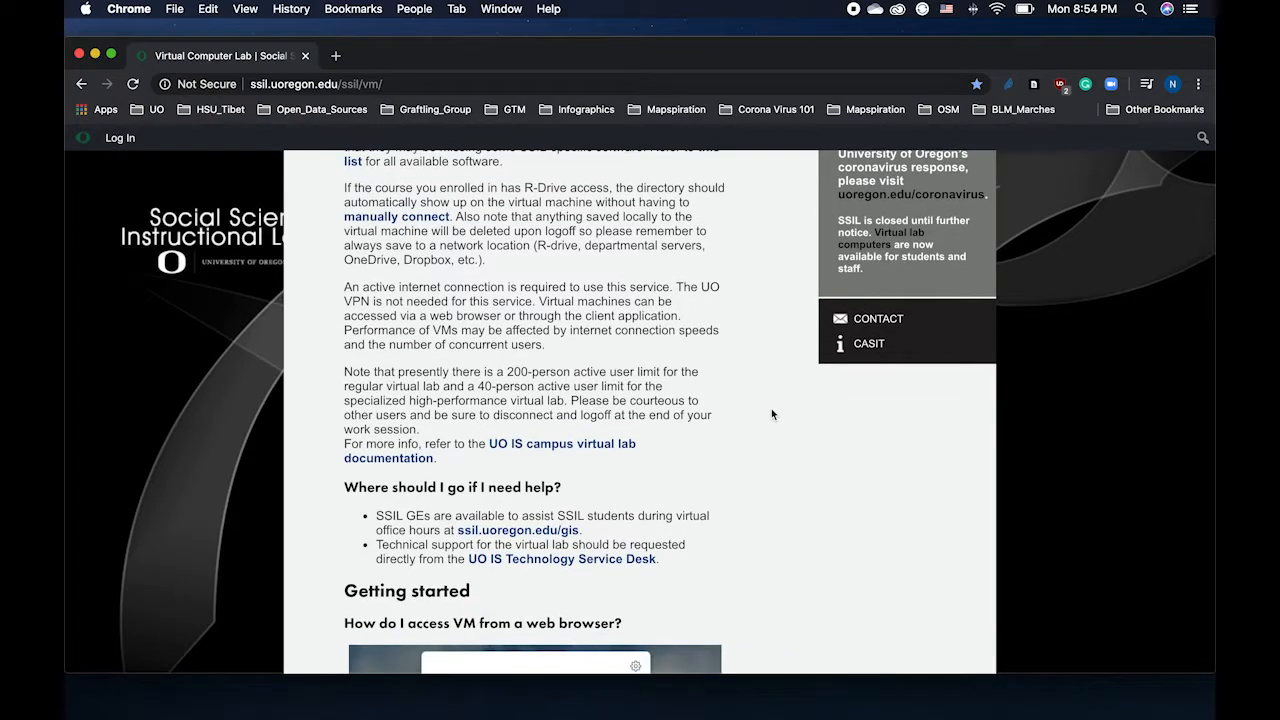
scroll(down, 3)
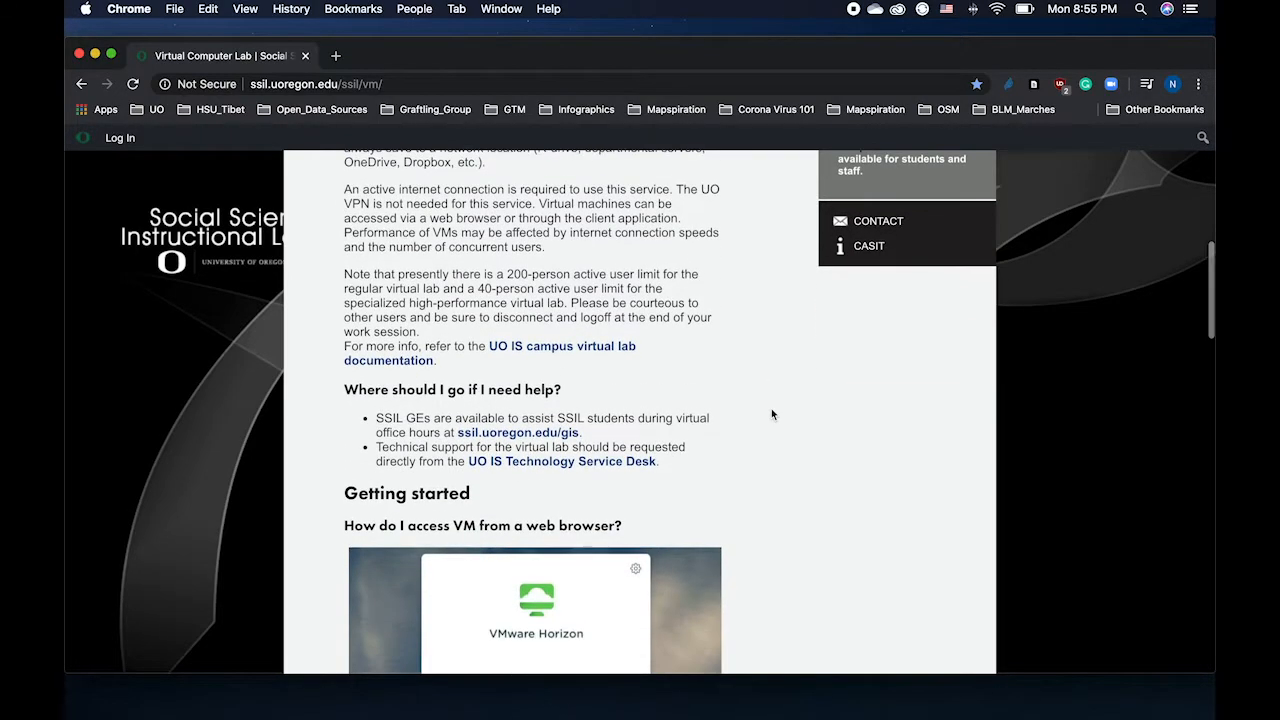
scroll(down, 3)
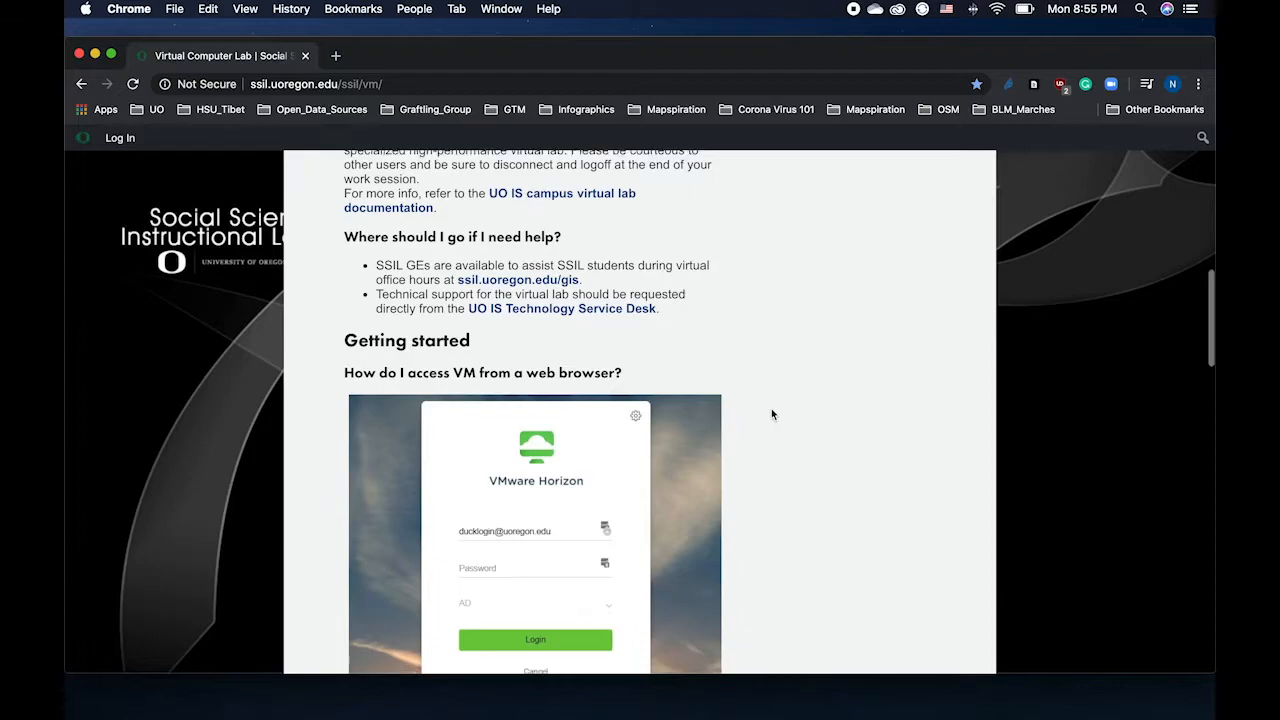
scroll(down, 3)
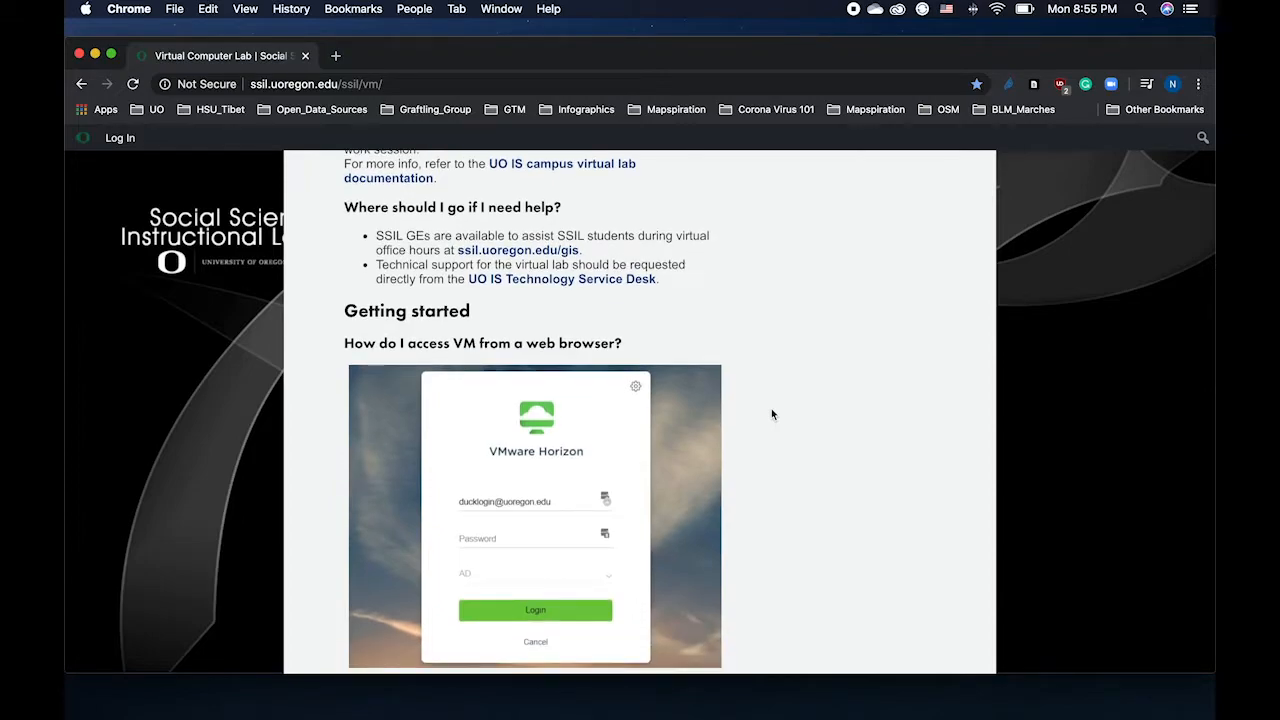
scroll(down, 3)
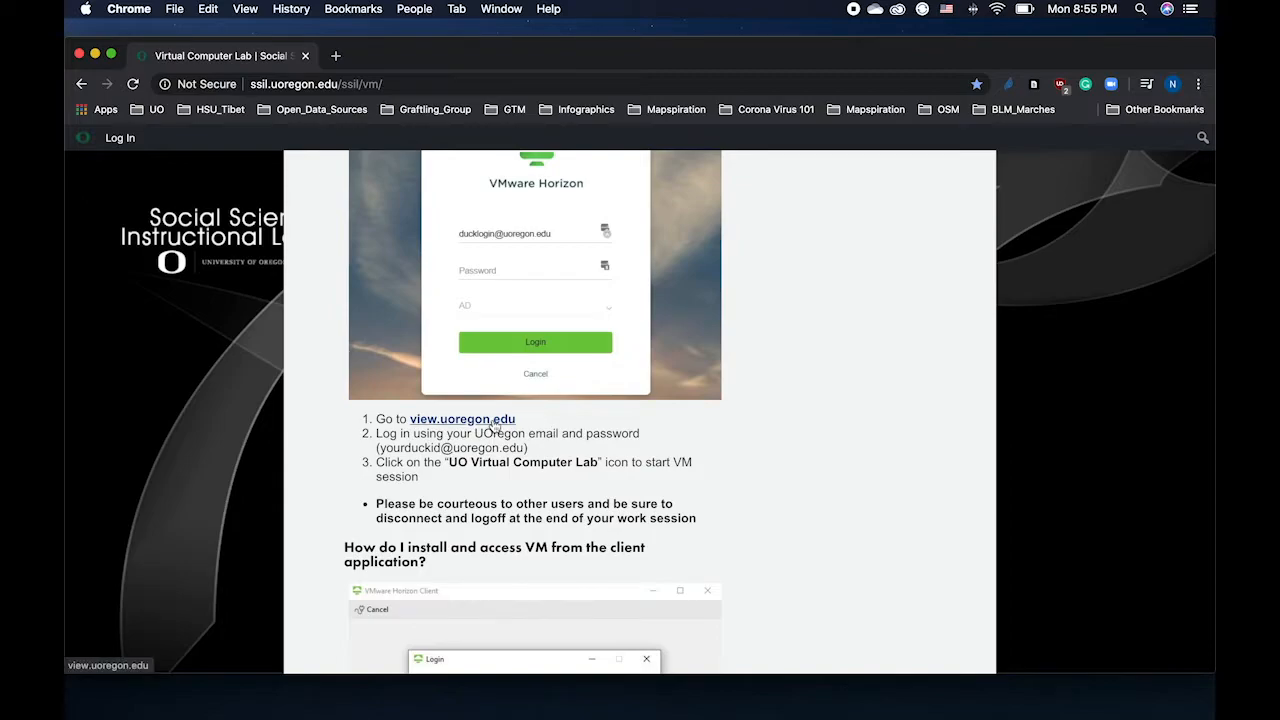
click(462, 418)
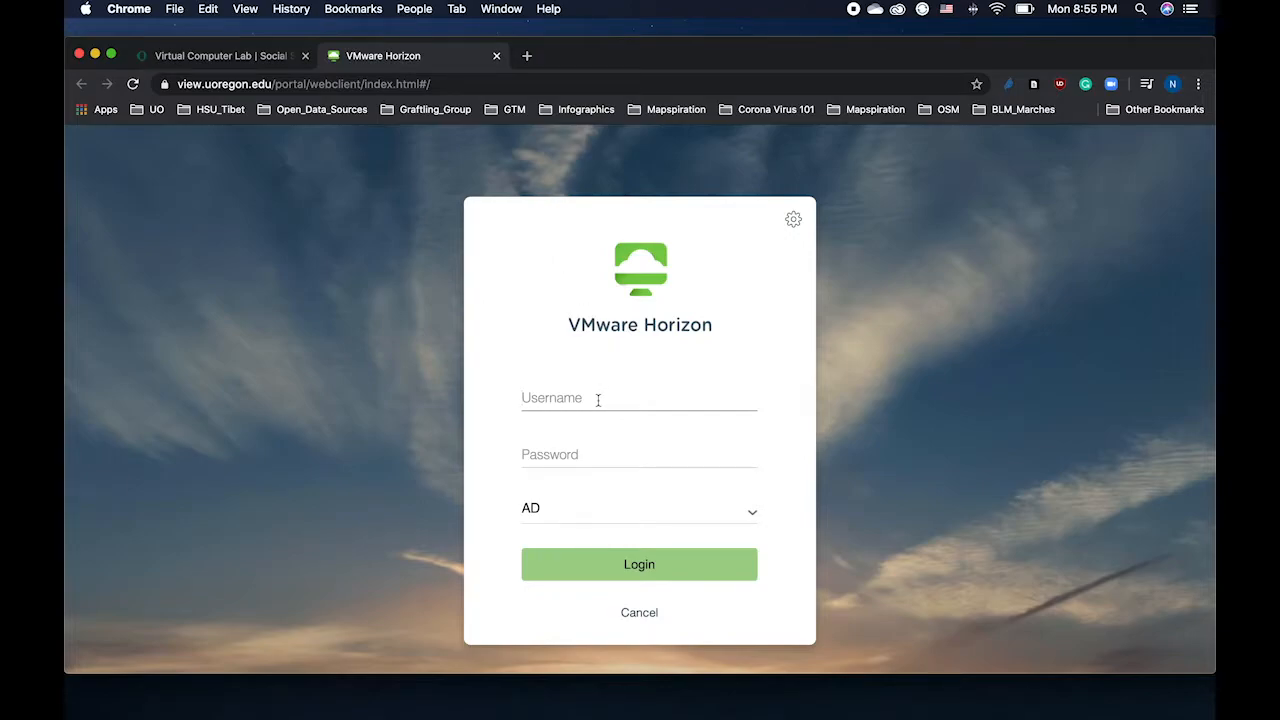
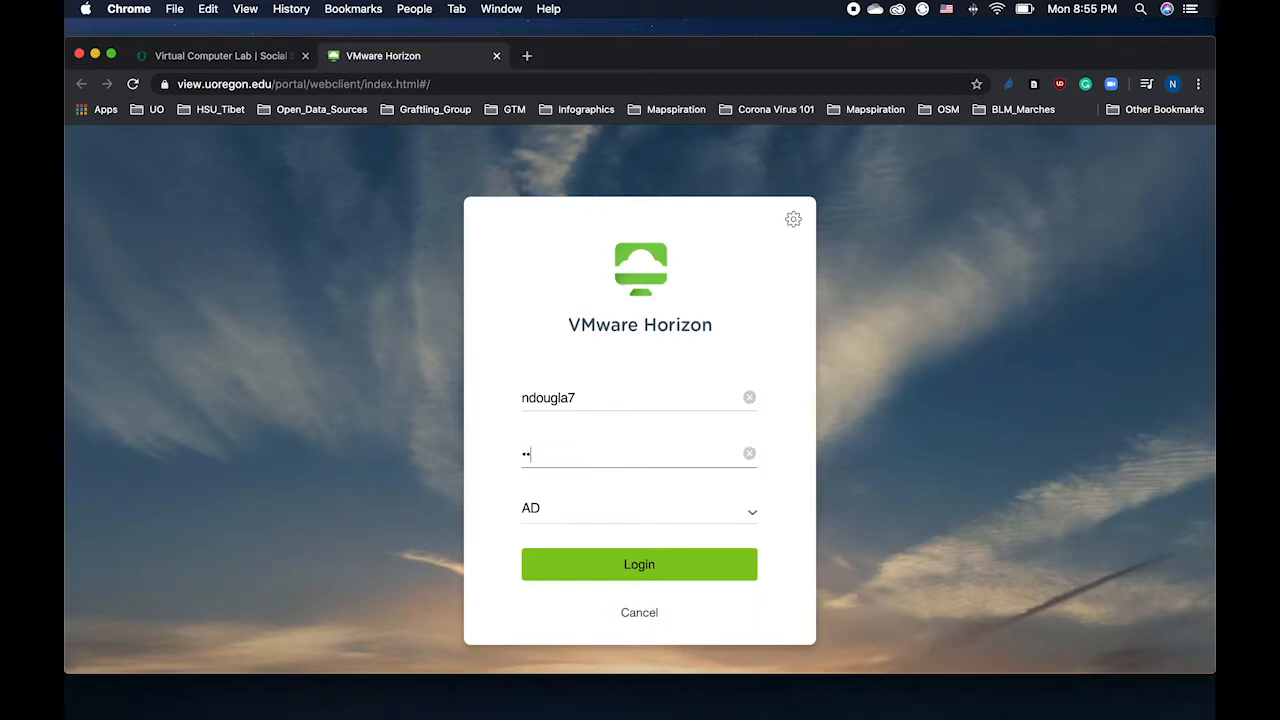
text(password)
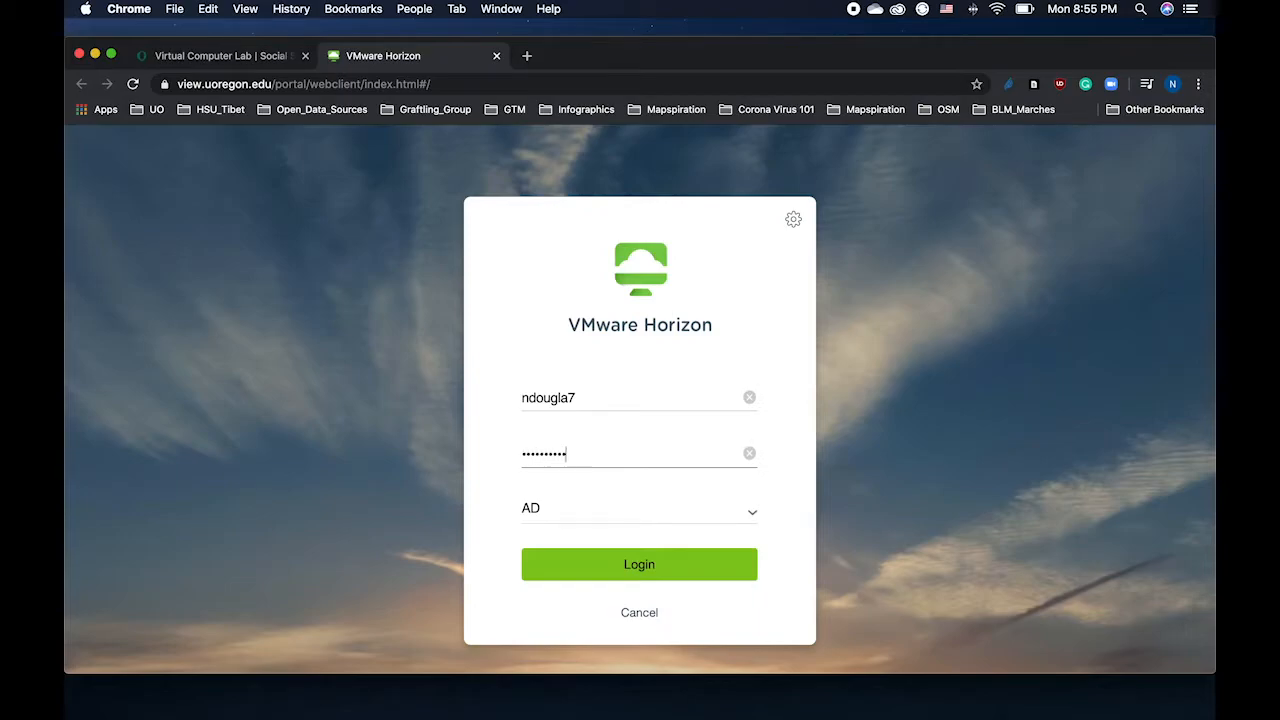
click(640, 564)
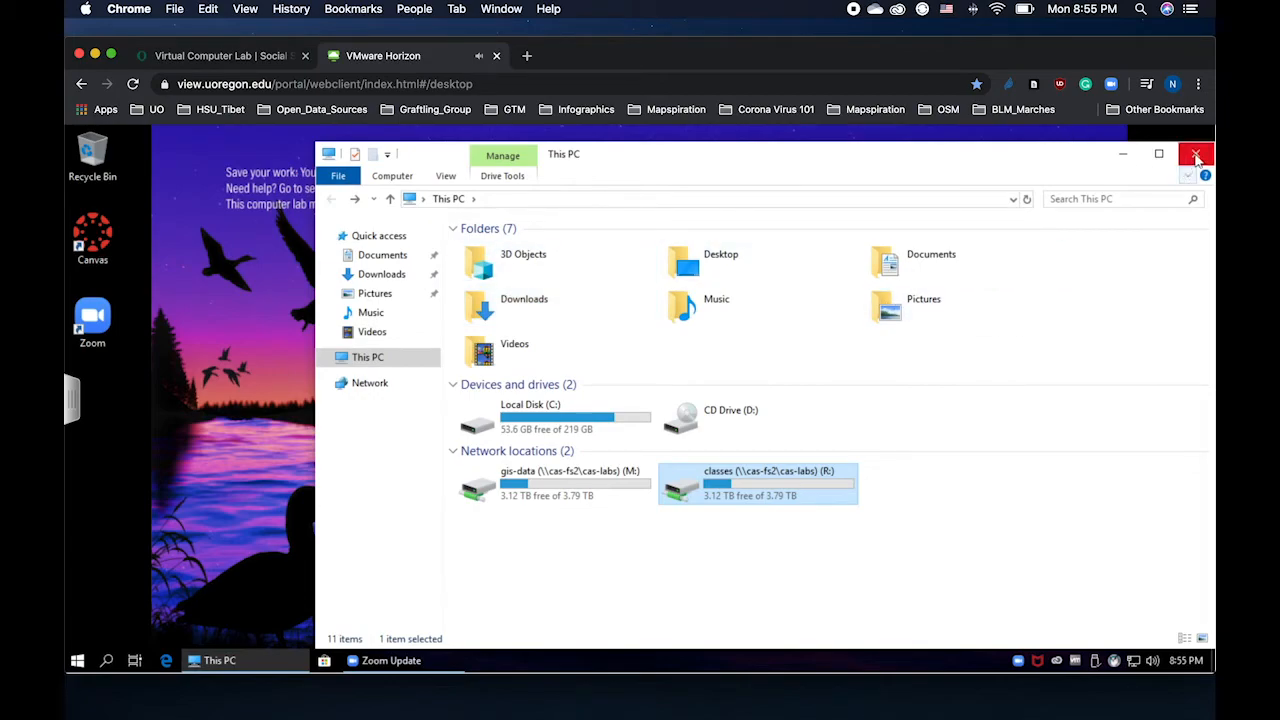
- Close the This PC window, choose Later on the Zoom update, and start signing out from Start
click(1196, 154)
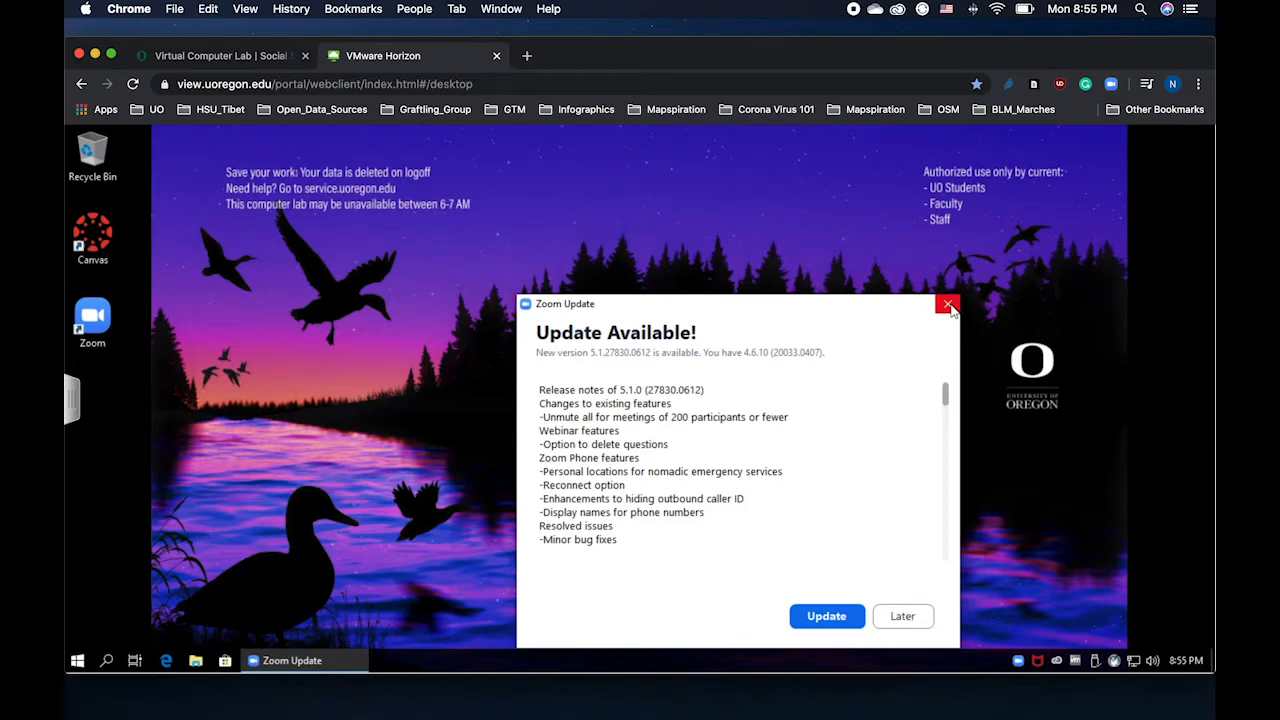
click(948, 304)
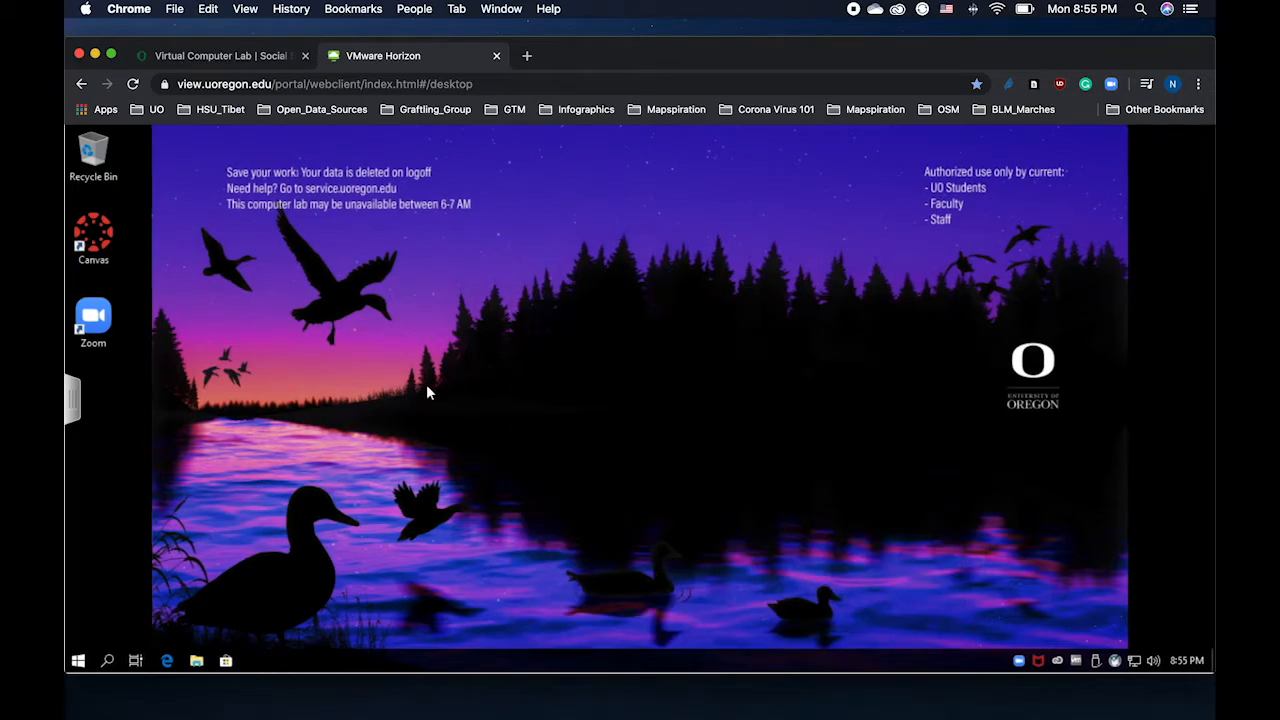
mouse_move(620, 328)
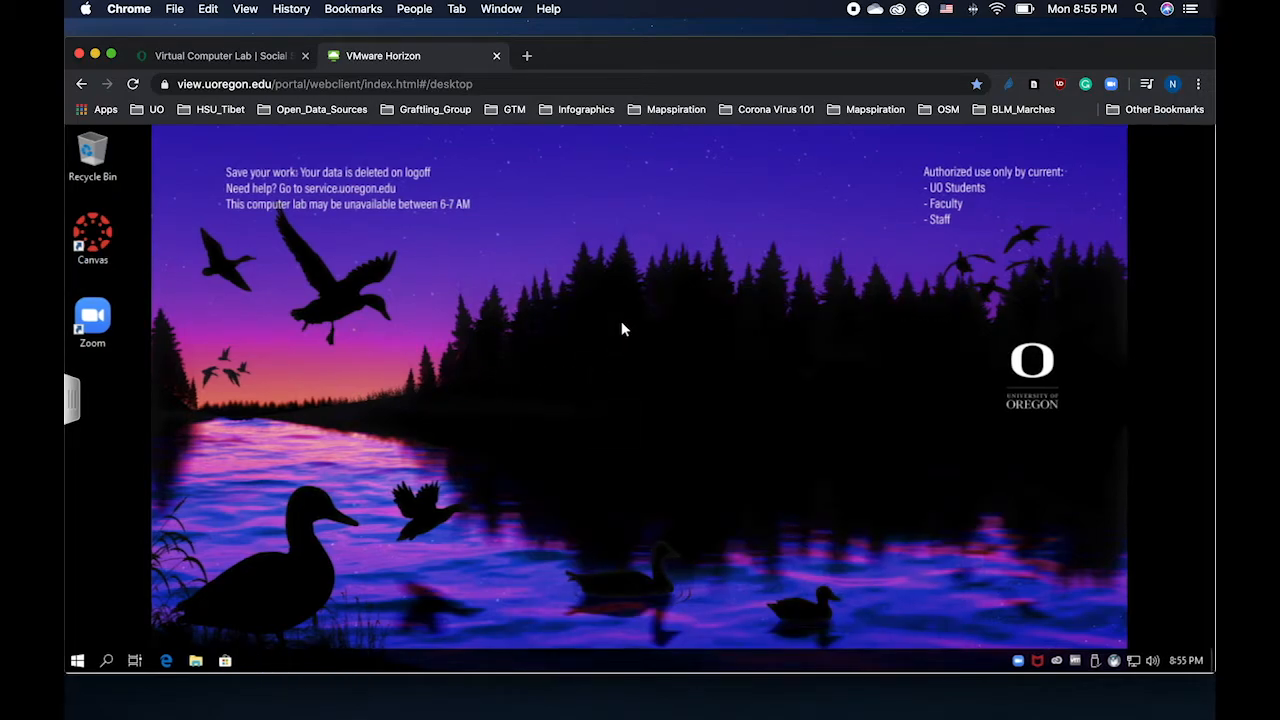
mouse_move(104, 640)
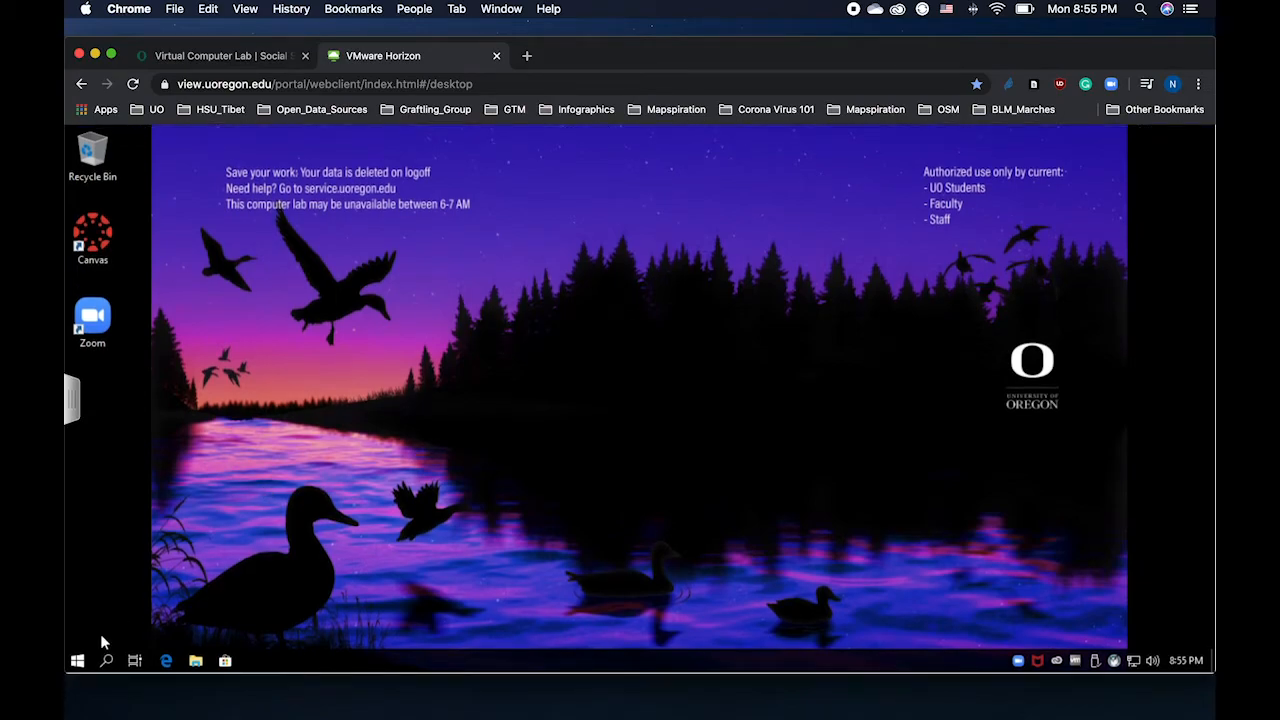
click(76, 660)
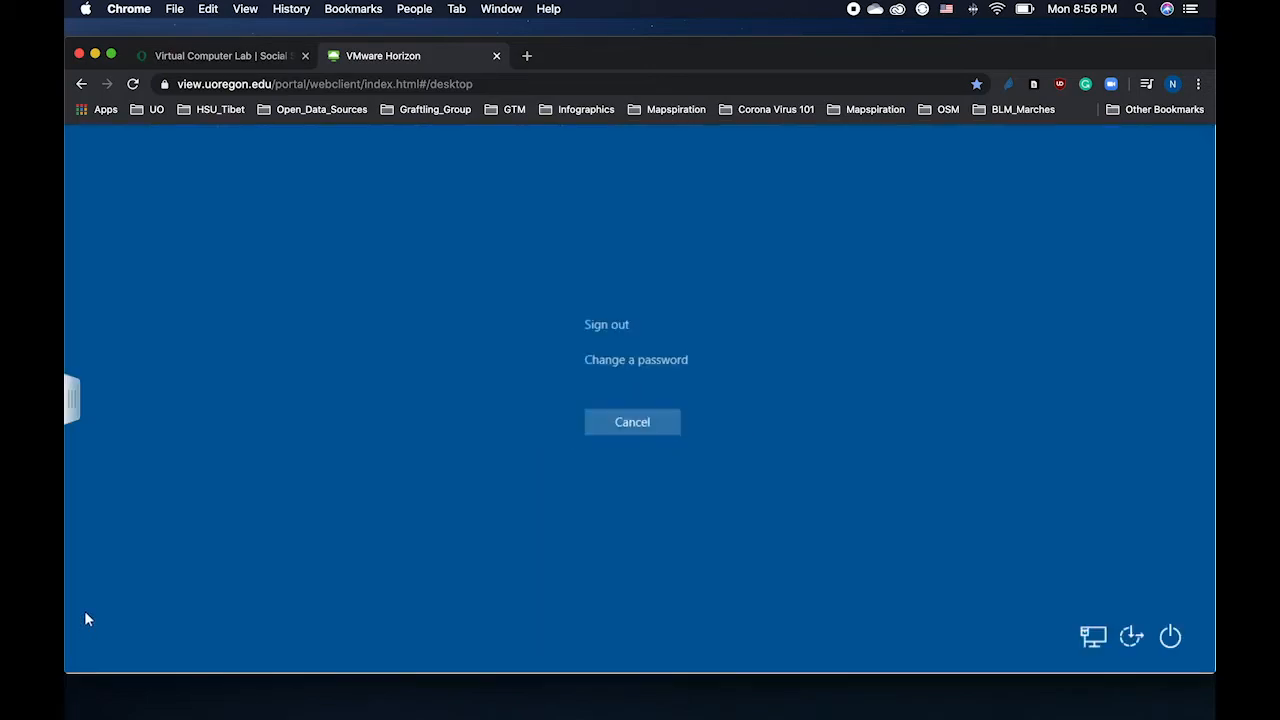
mouse_move(632, 420)
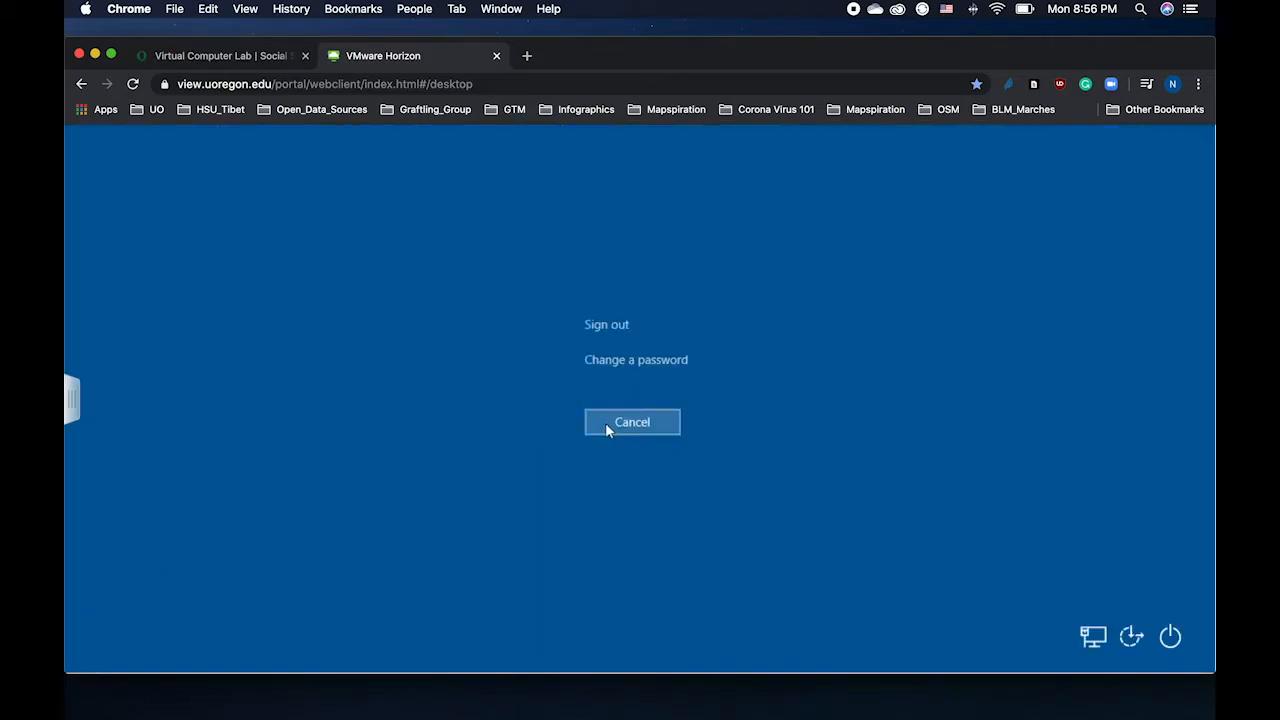
- Sign out of the remote Windows session and close the Disconnected notice
click(606, 324)
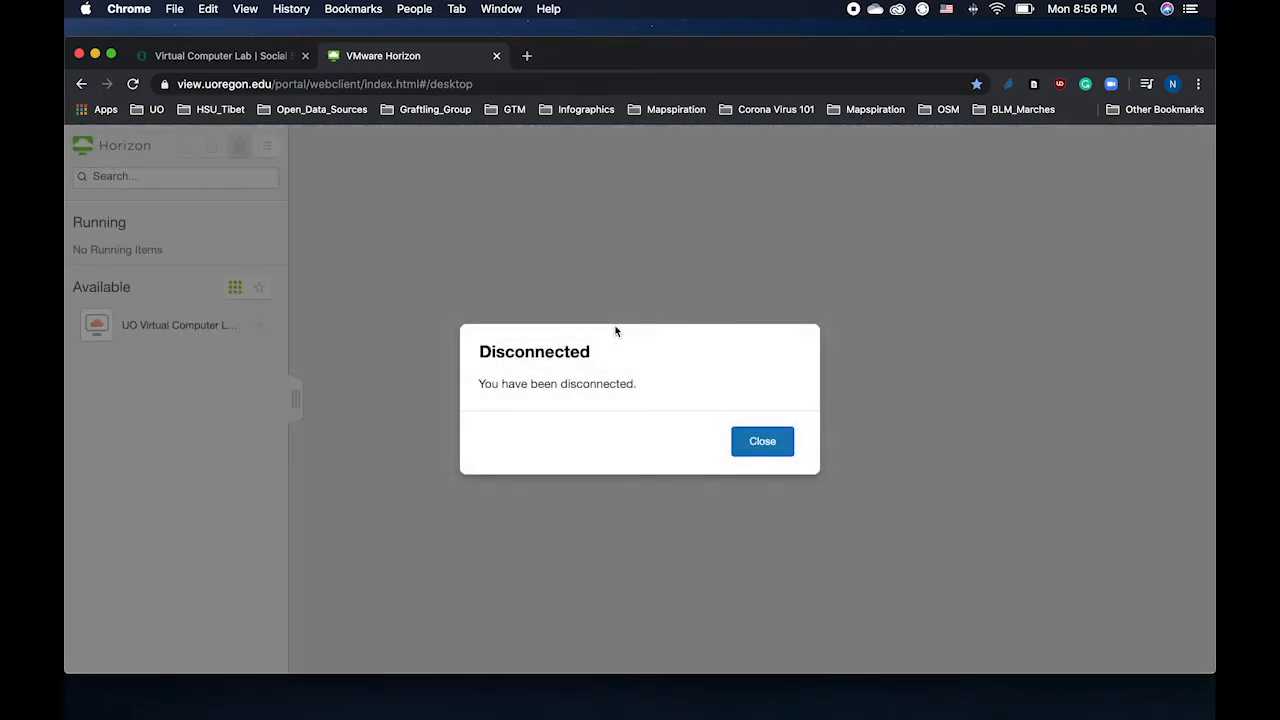
mouse_move(674, 374)
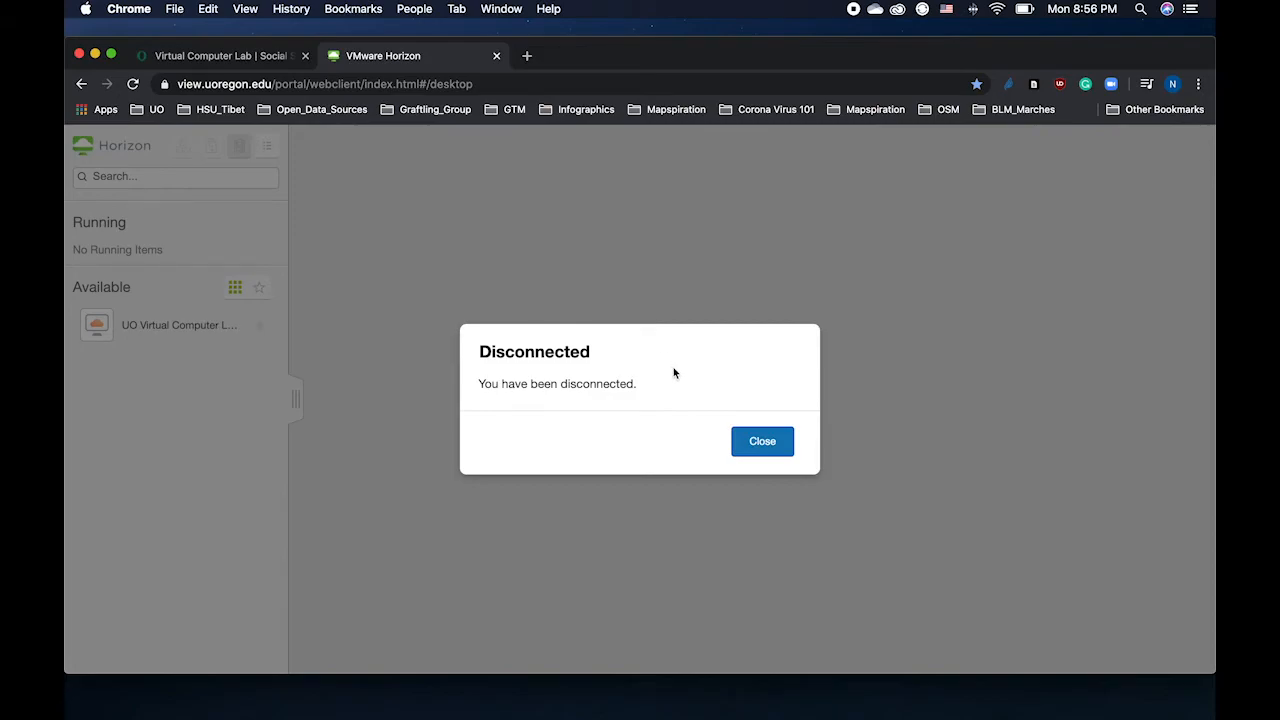
click(762, 442)
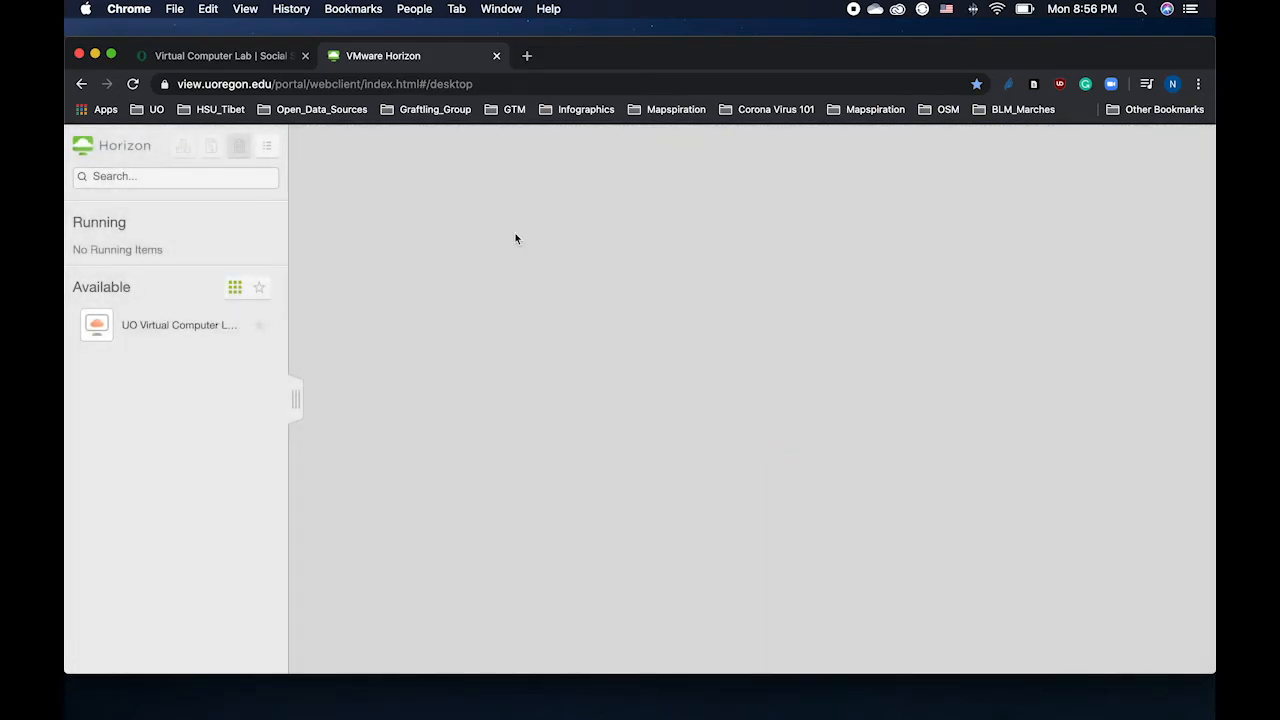
mouse_move(240, 76)
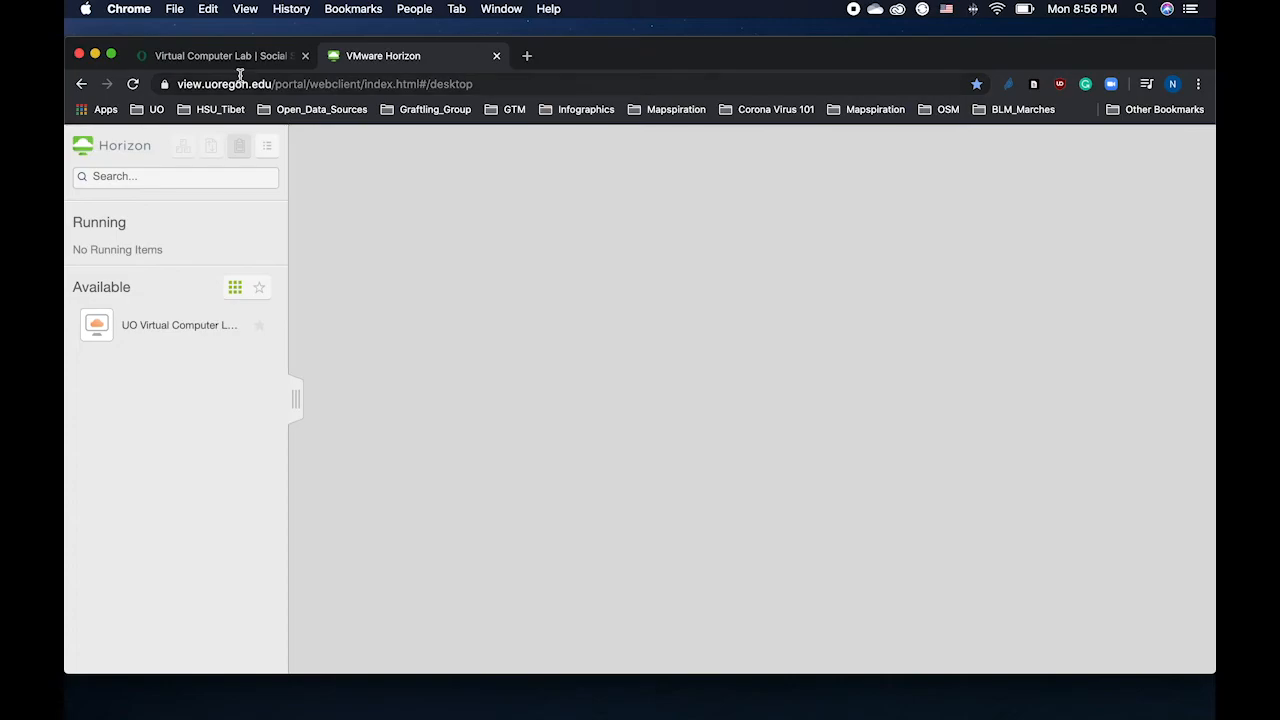
- Switch back to the 'Virtual Computer Lab | Social...' Chrome tab
click(220, 56)
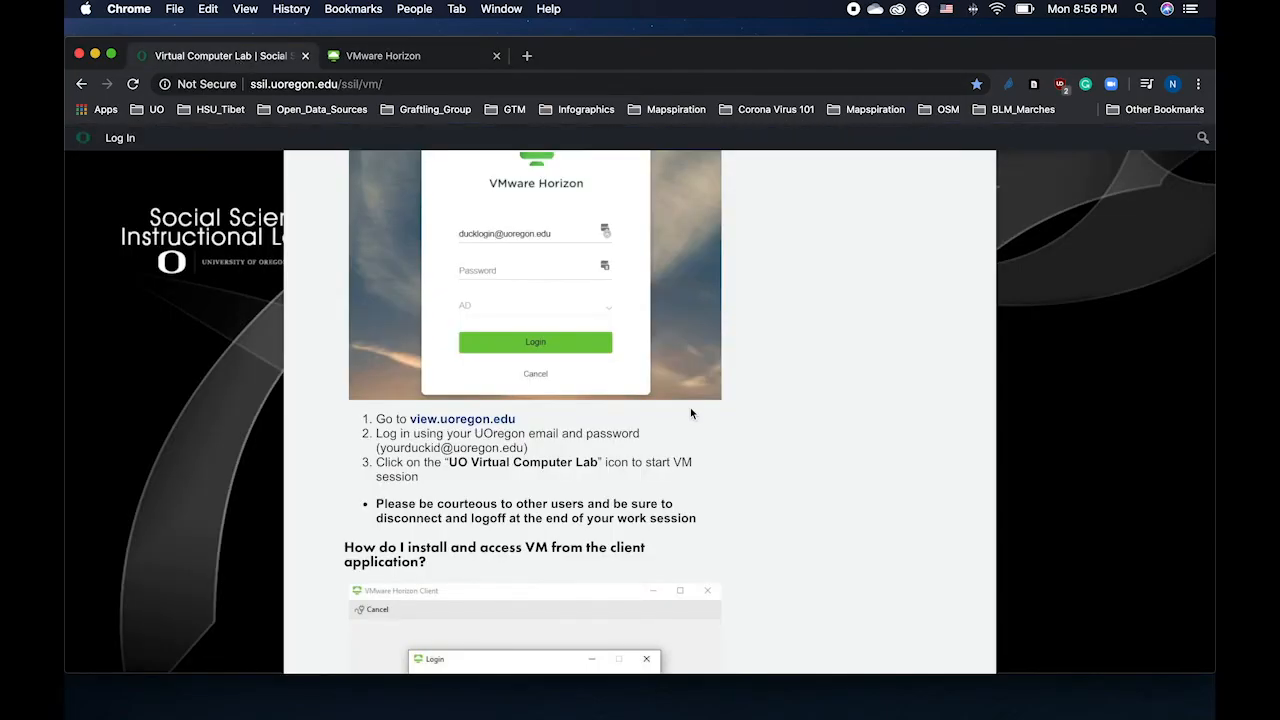
mouse_move(732, 456)
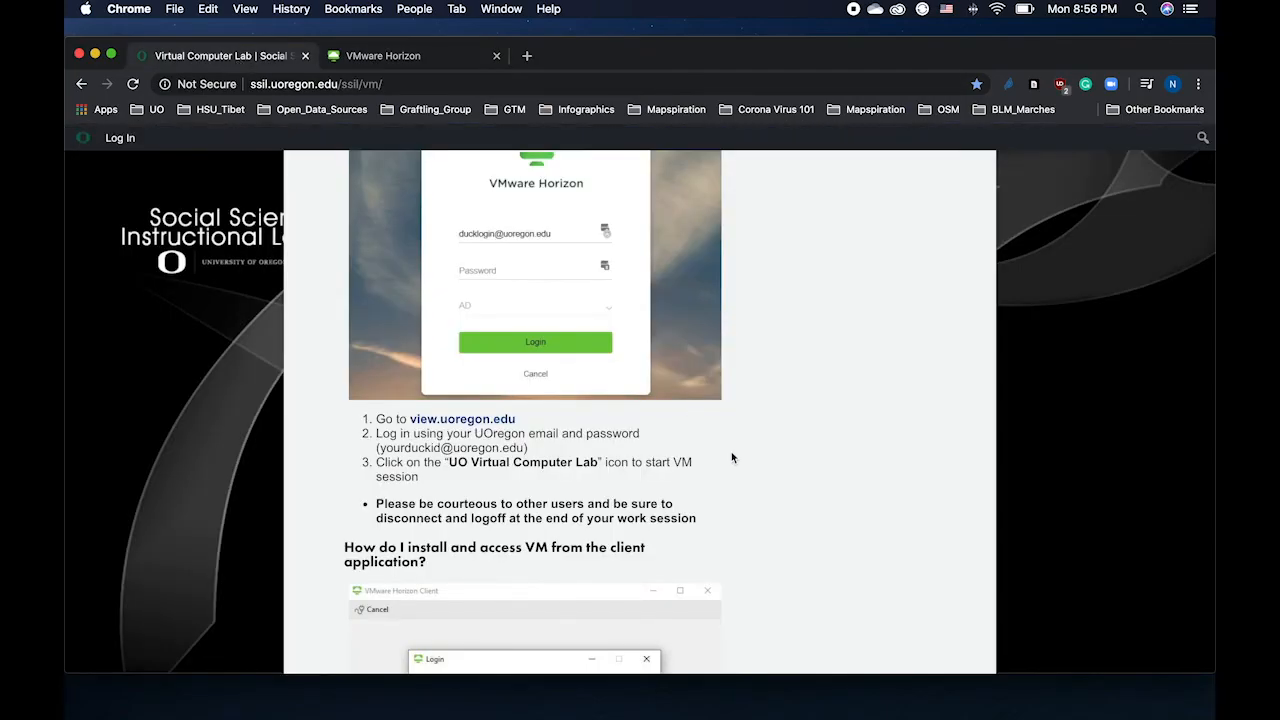